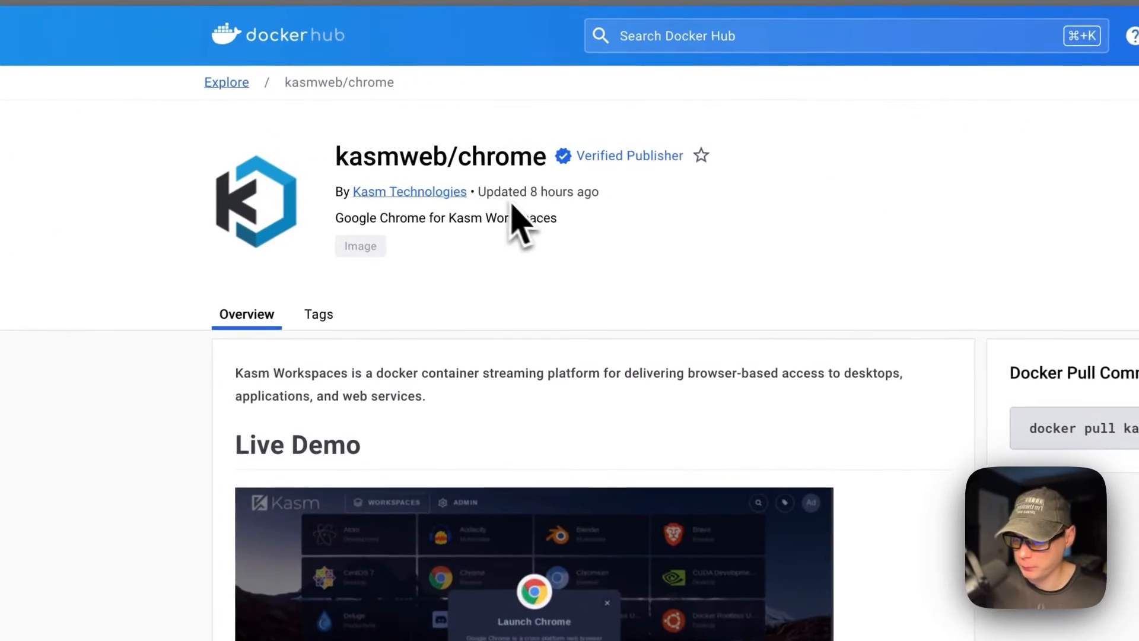
Browse the big-bear-casaos README's list of available apps.
scroll(down, 3)
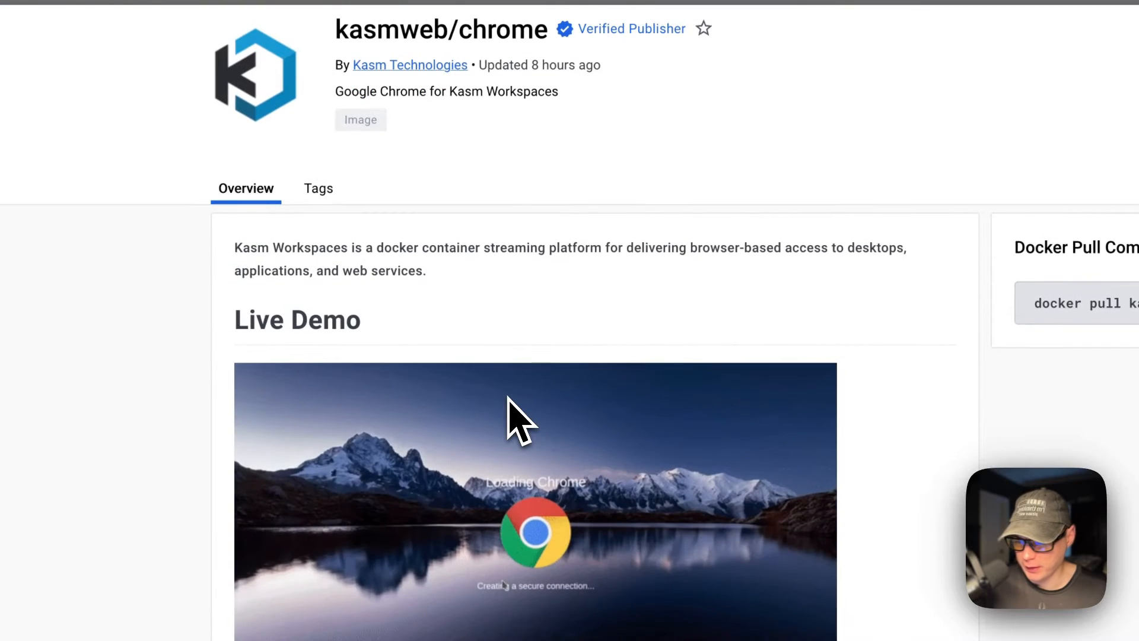
scroll(down, 3)
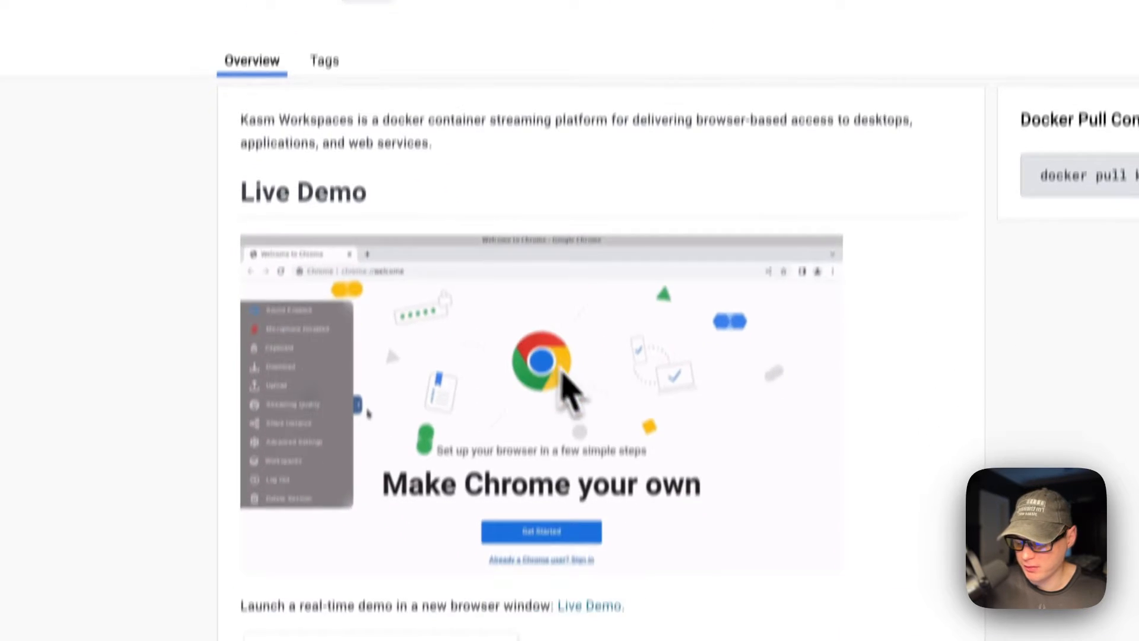
scroll(down, 3)
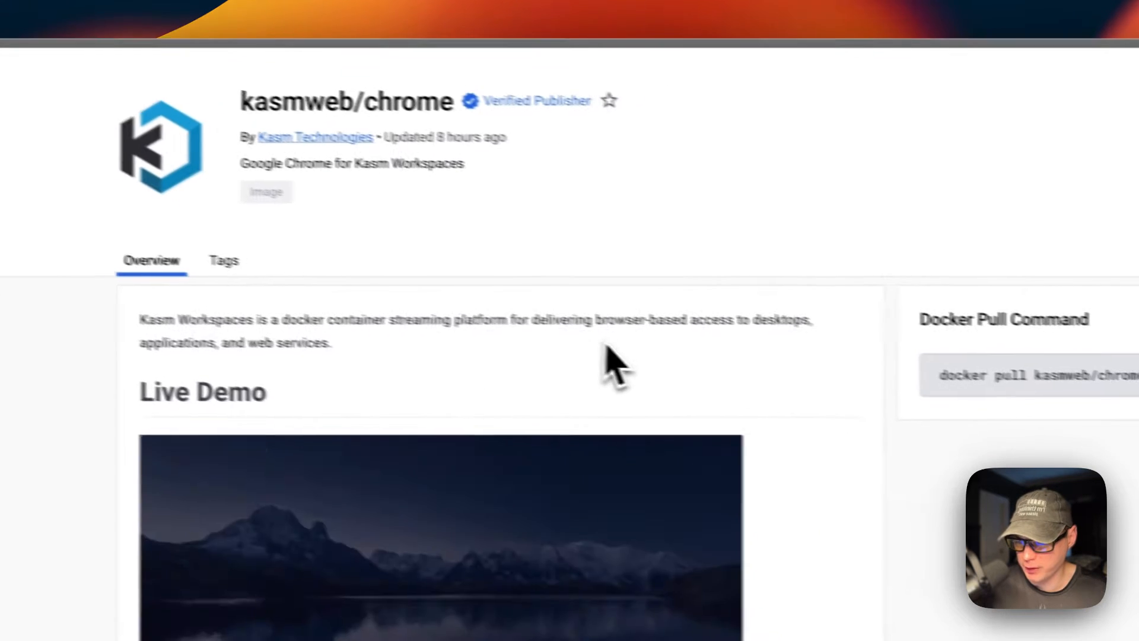
scroll(down, 3)
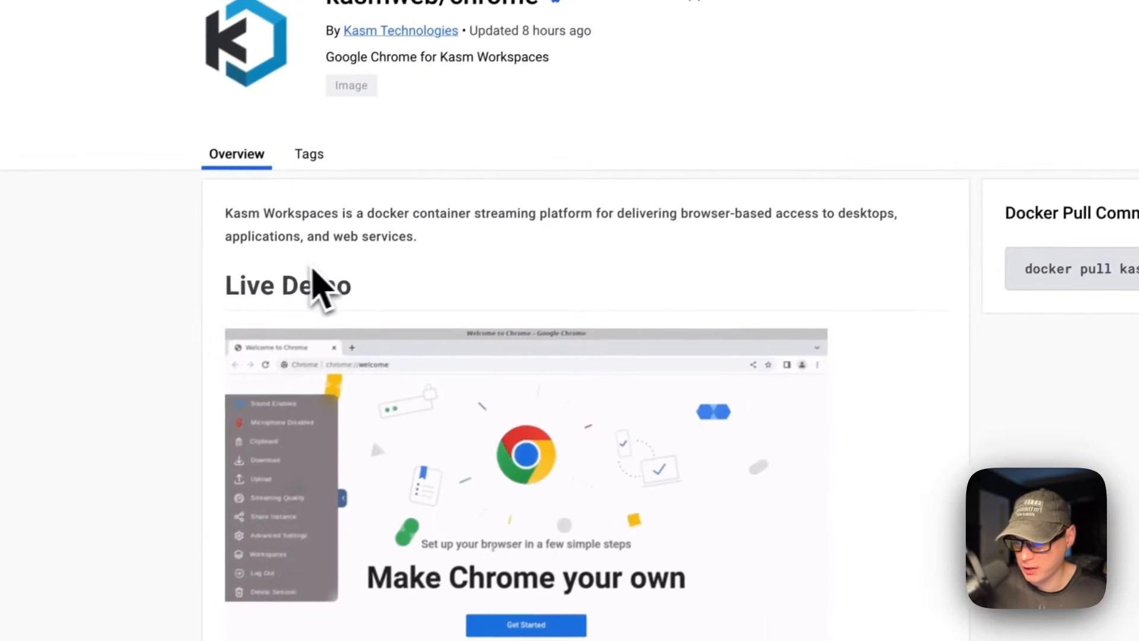
scroll(down, 3)
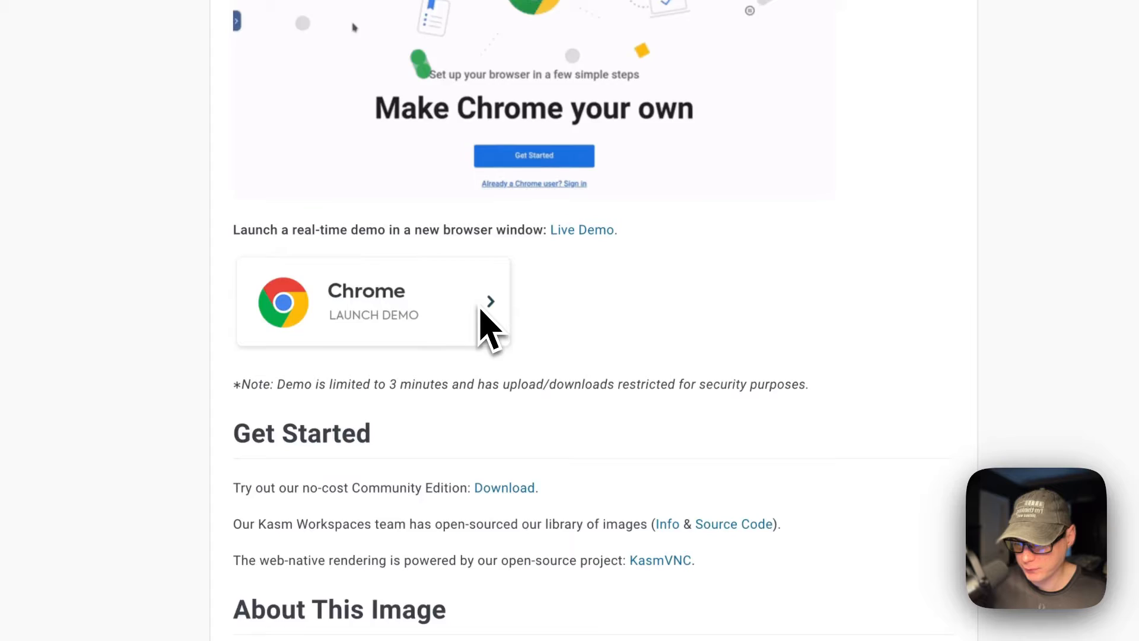
scroll(down, 3)
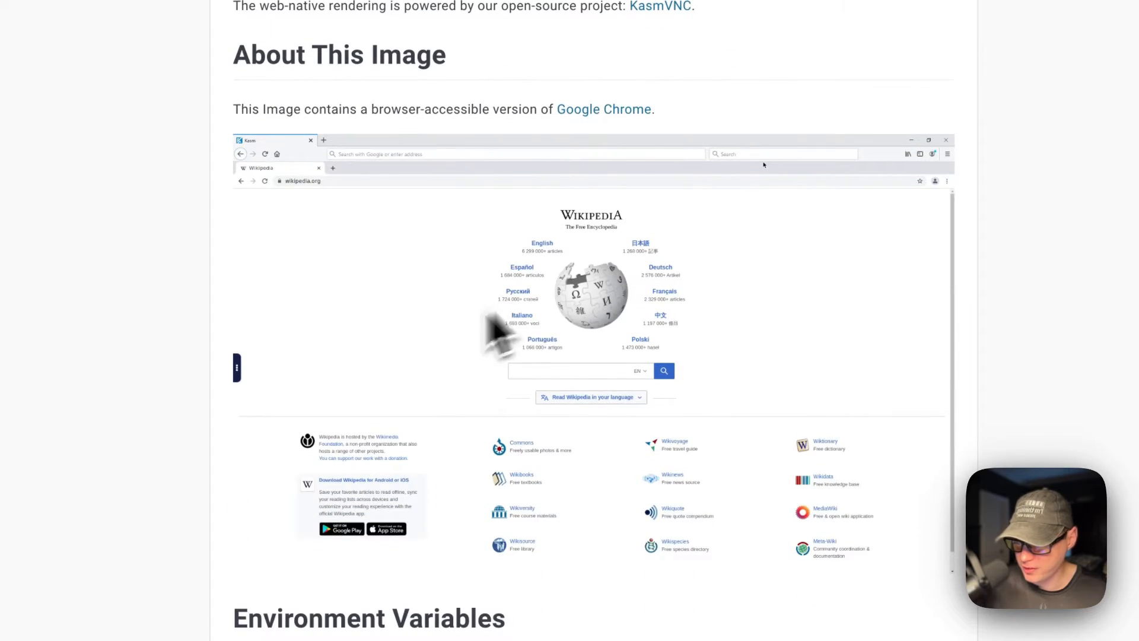
scroll(down, 3)
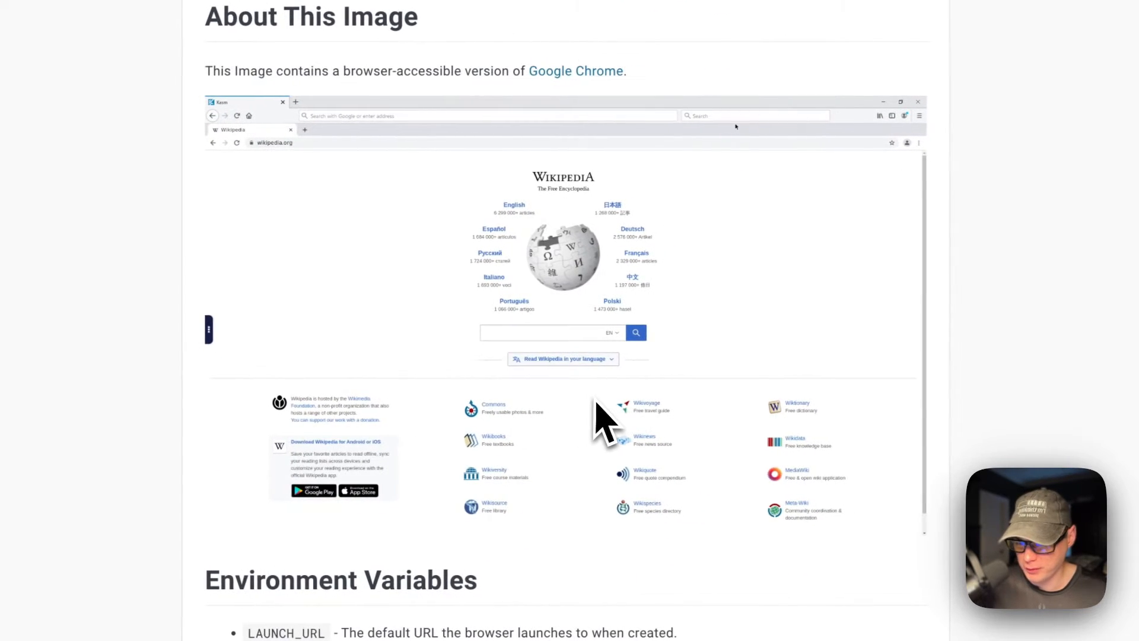
scroll(down, 3)
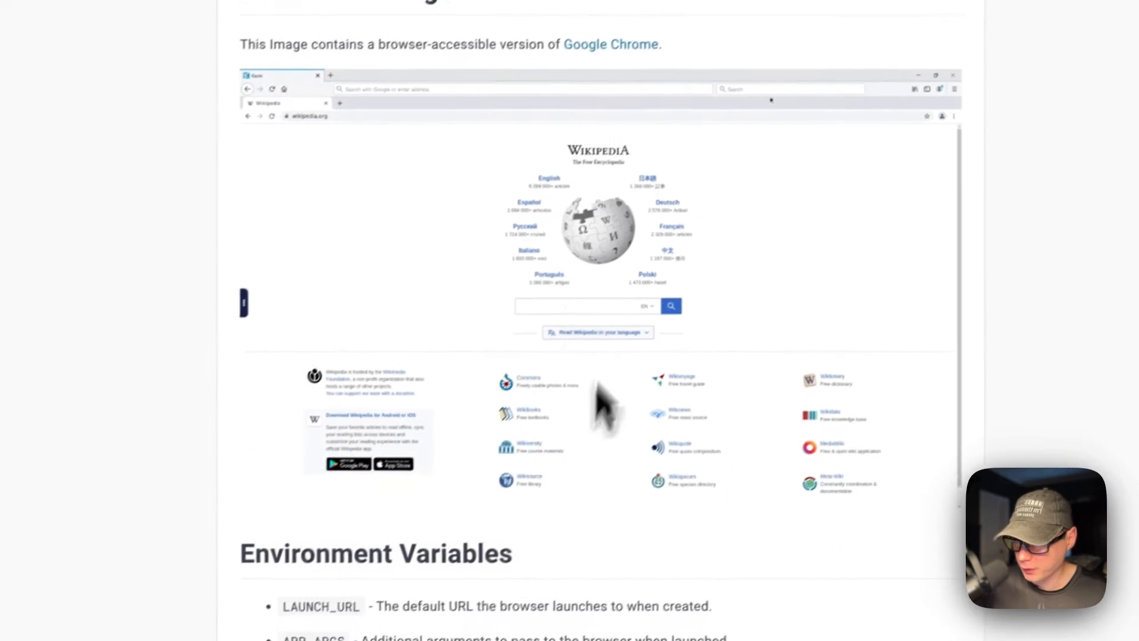
scroll(down, 3)
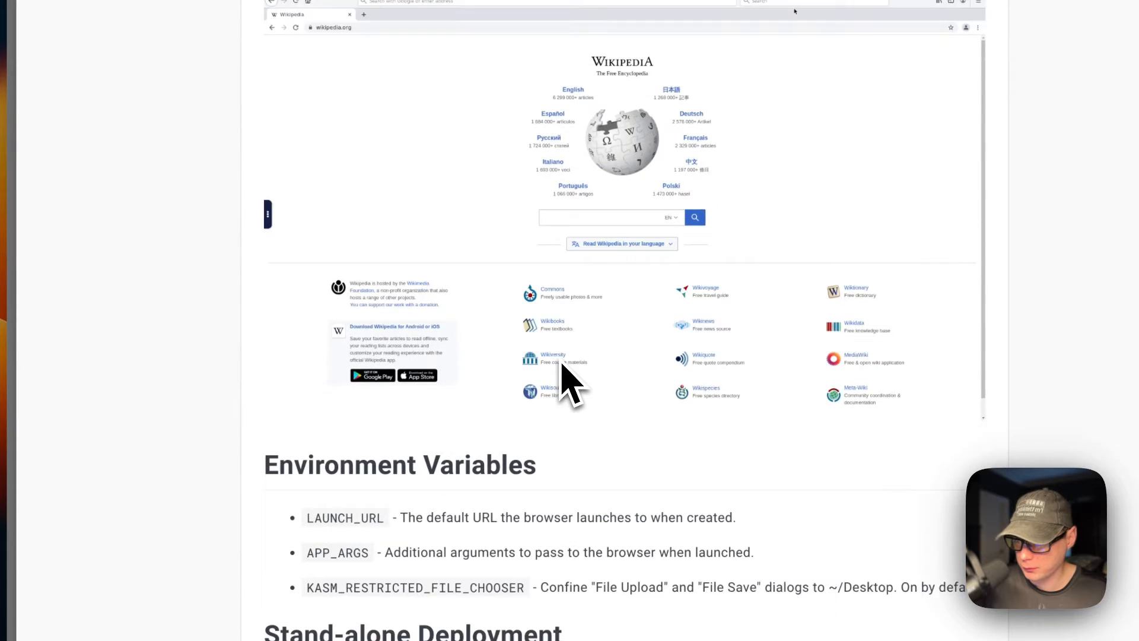
scroll(down, 3)
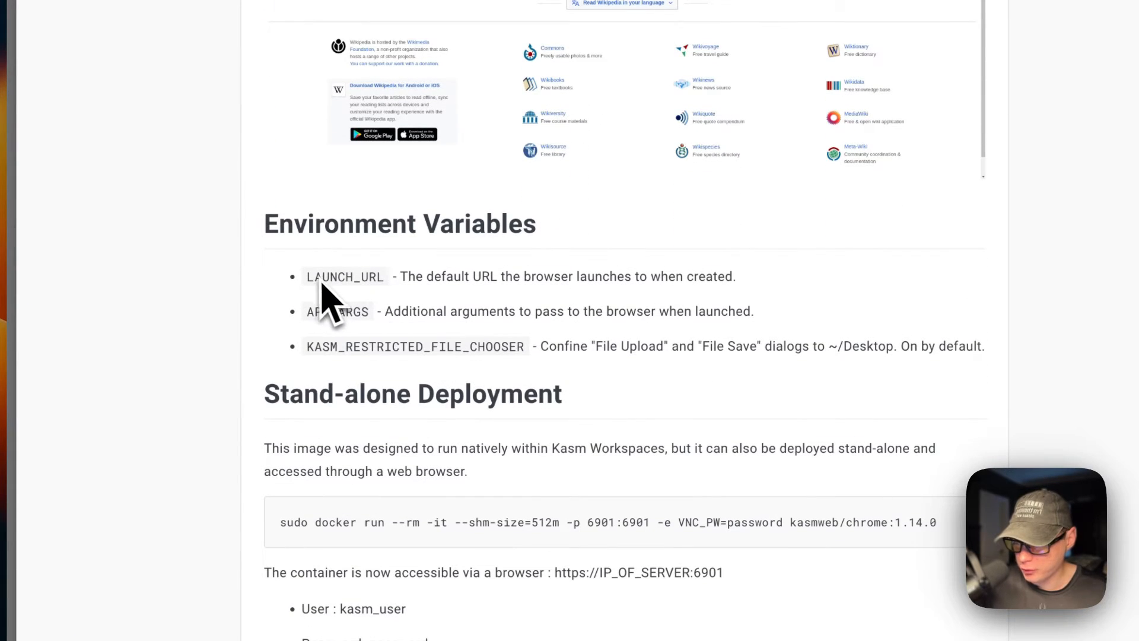
mouse_move(342, 367)
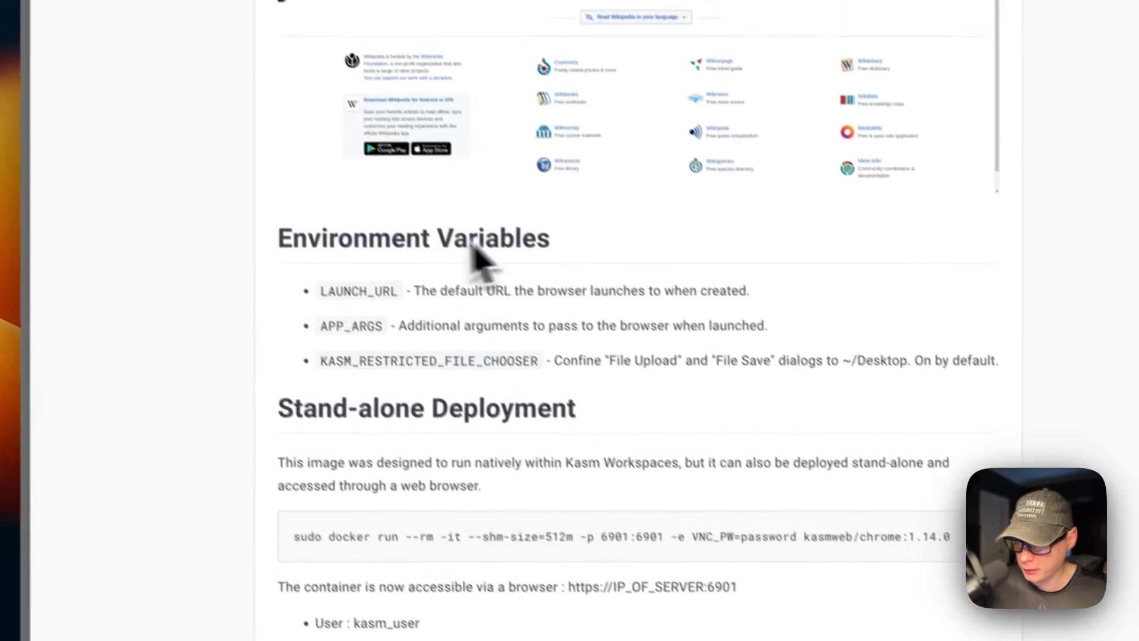
scroll(up, 3)
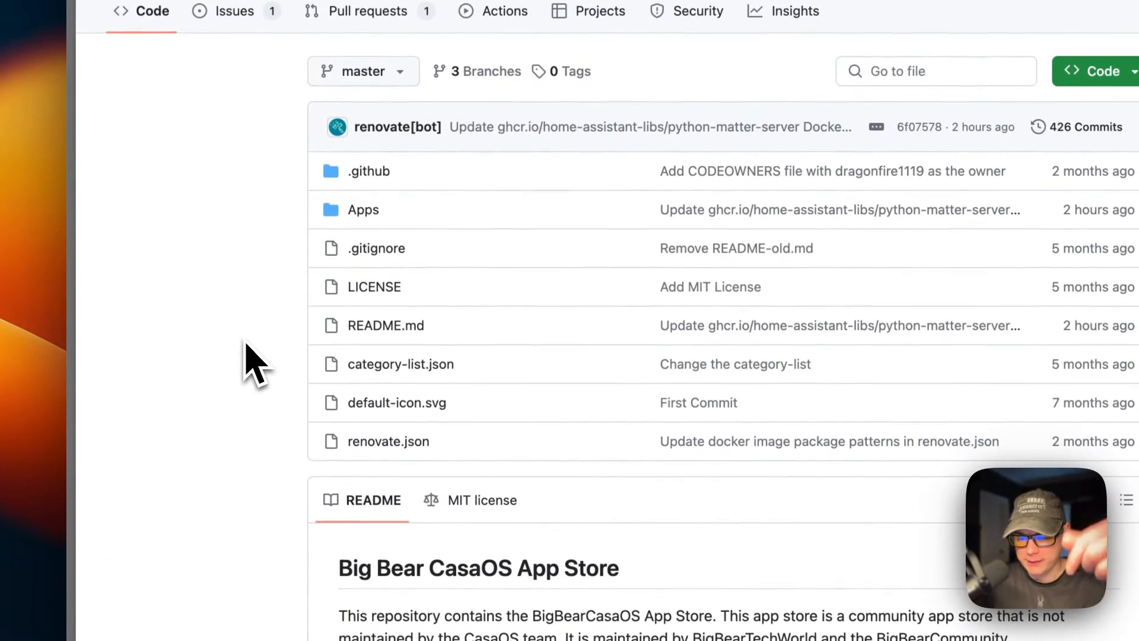
mouse_move(279, 389)
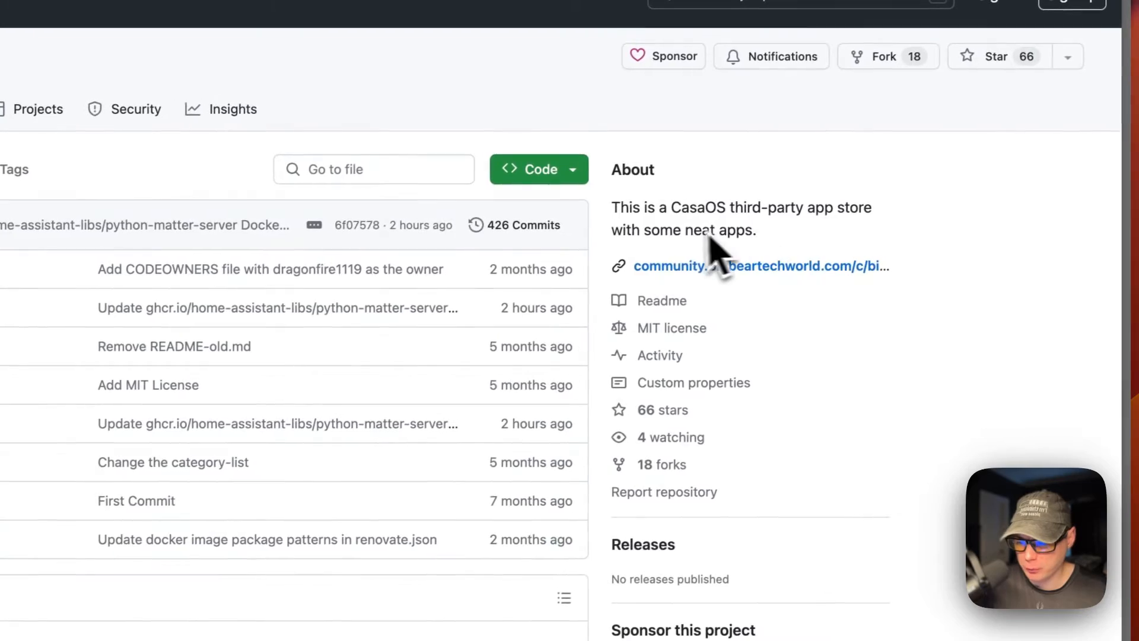
Copy the Big Bear CasaOS App Store URL from the README.
scroll(down, 3)
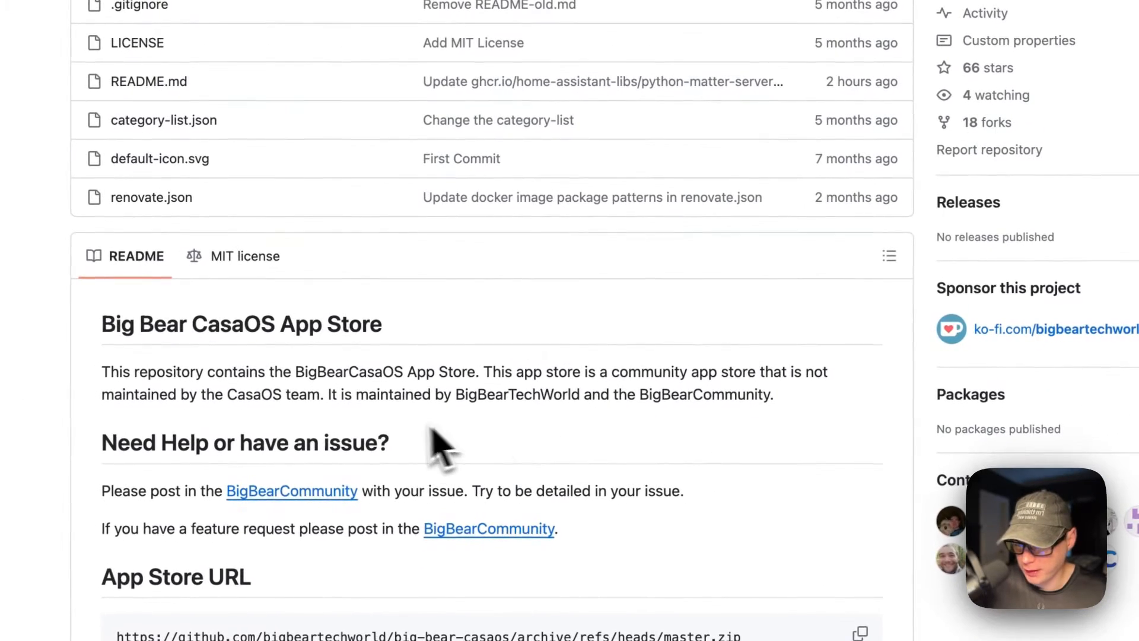
mouse_move(687, 436)
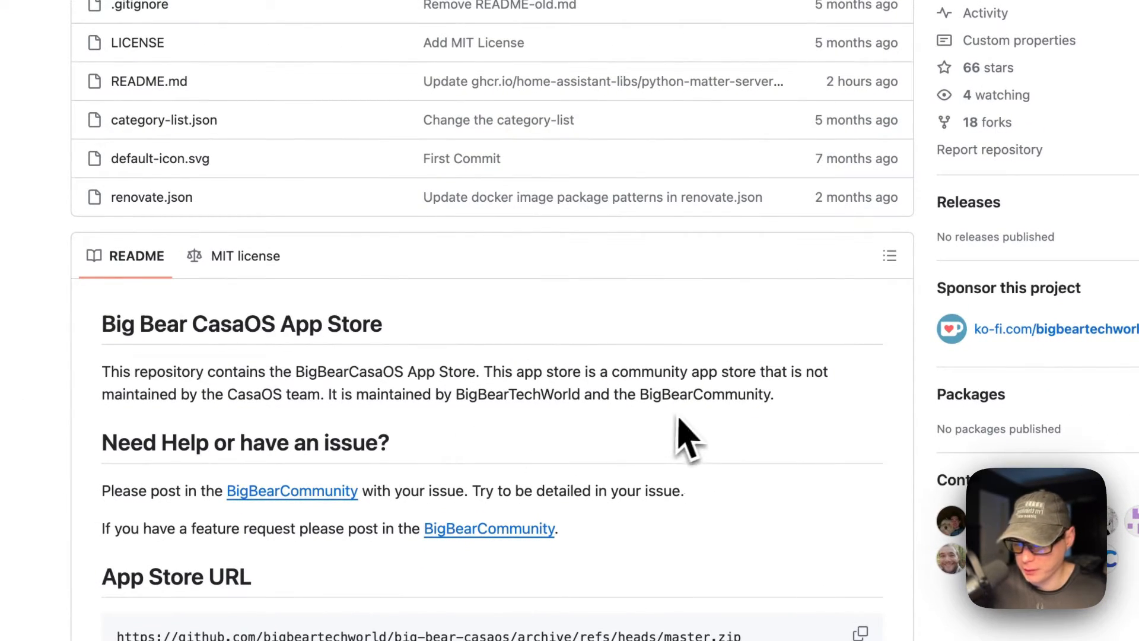
scroll(down, 3)
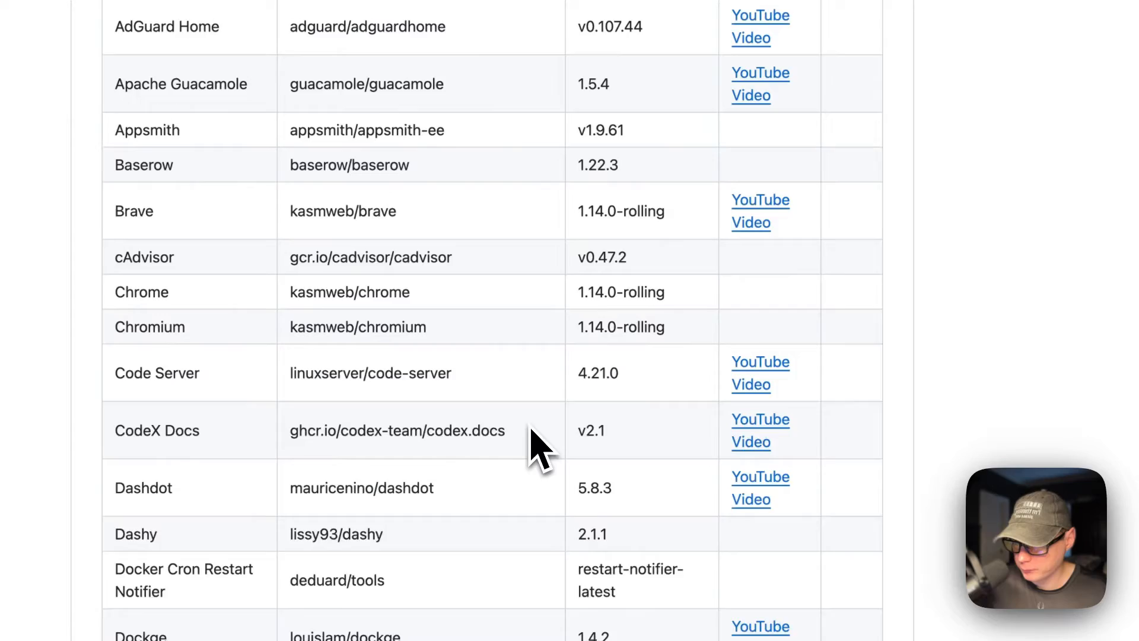
scroll(down, 3)
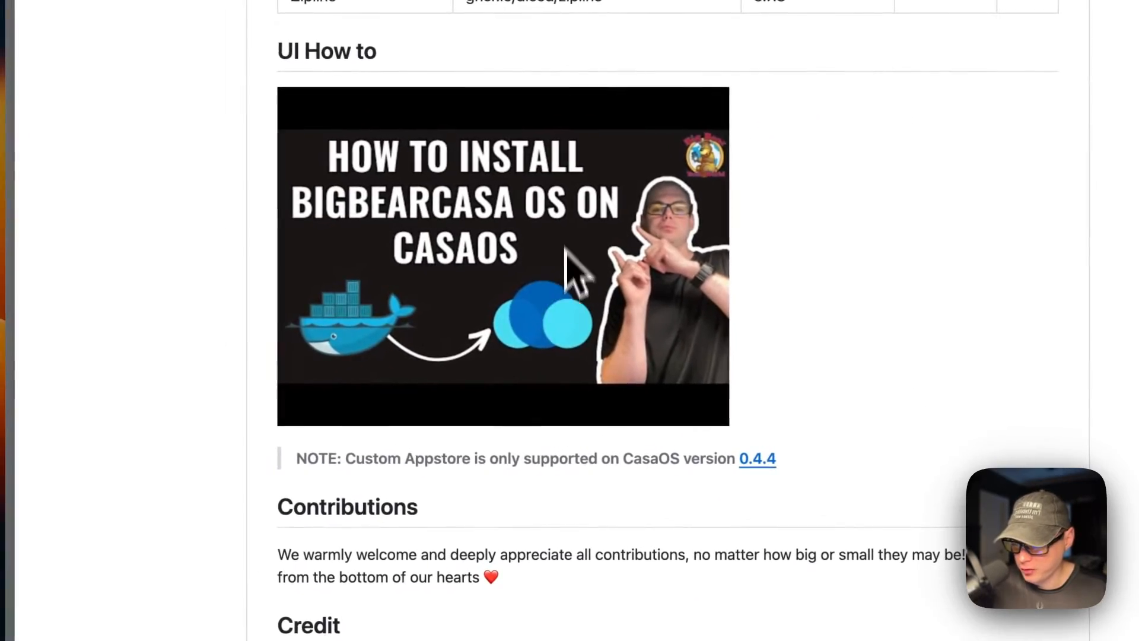
mouse_move(602, 305)
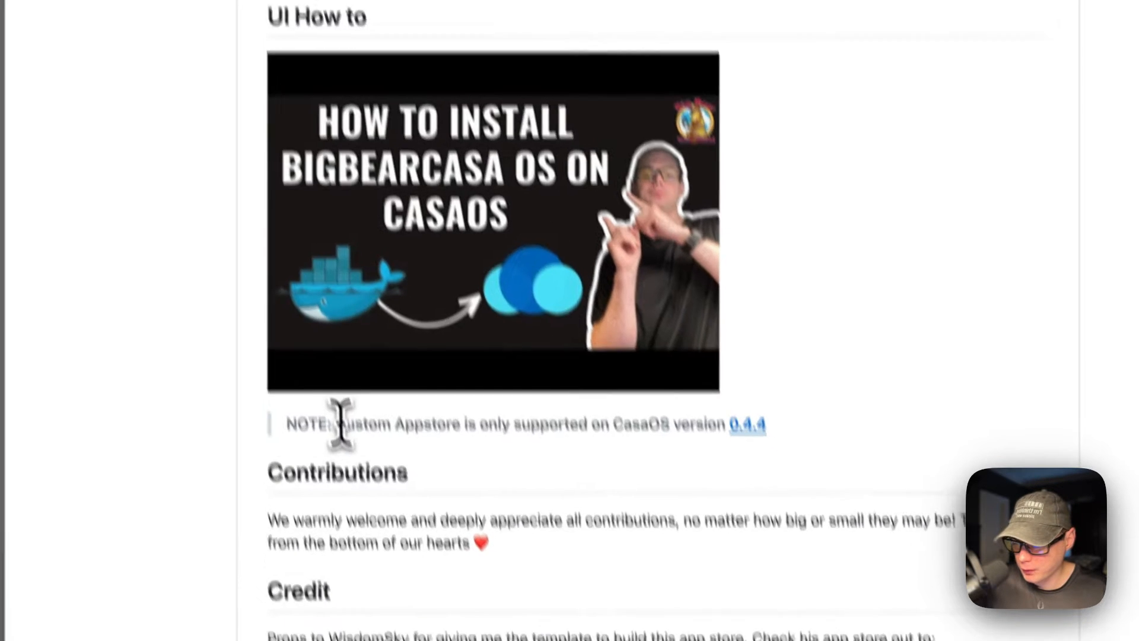
scroll(down, 3)
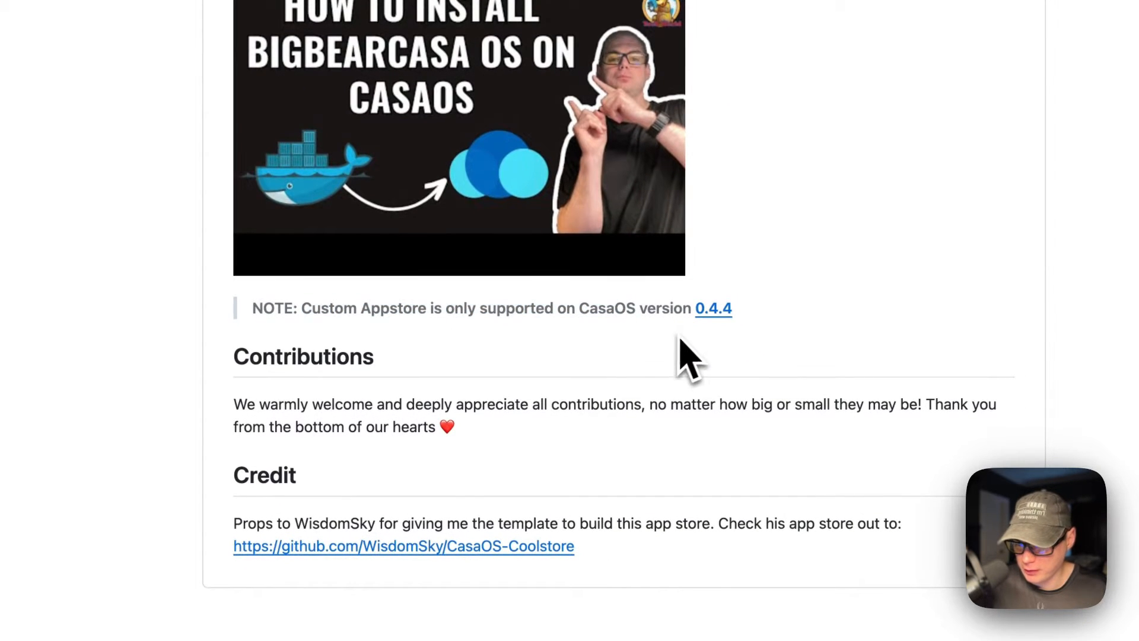
mouse_move(708, 342)
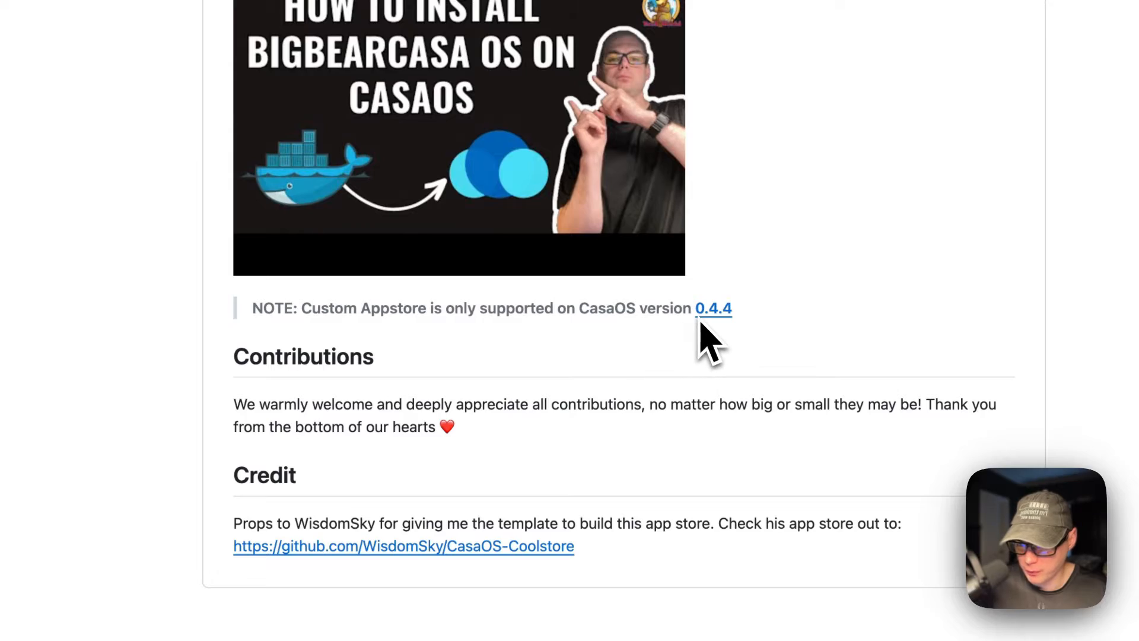
scroll(up, 3)
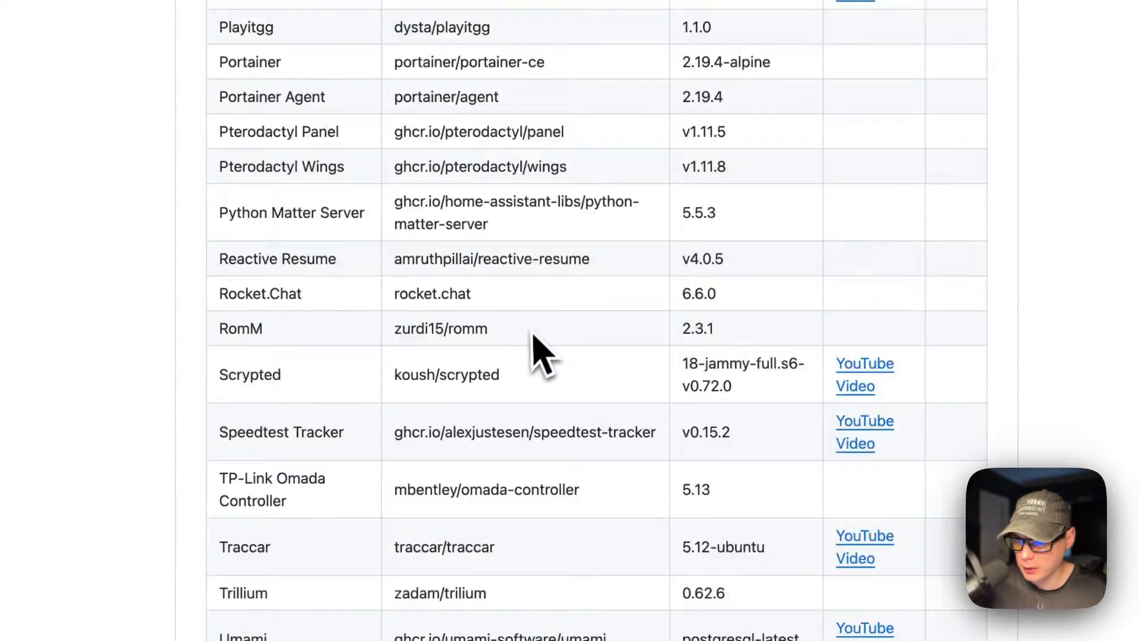
scroll(up, 3)
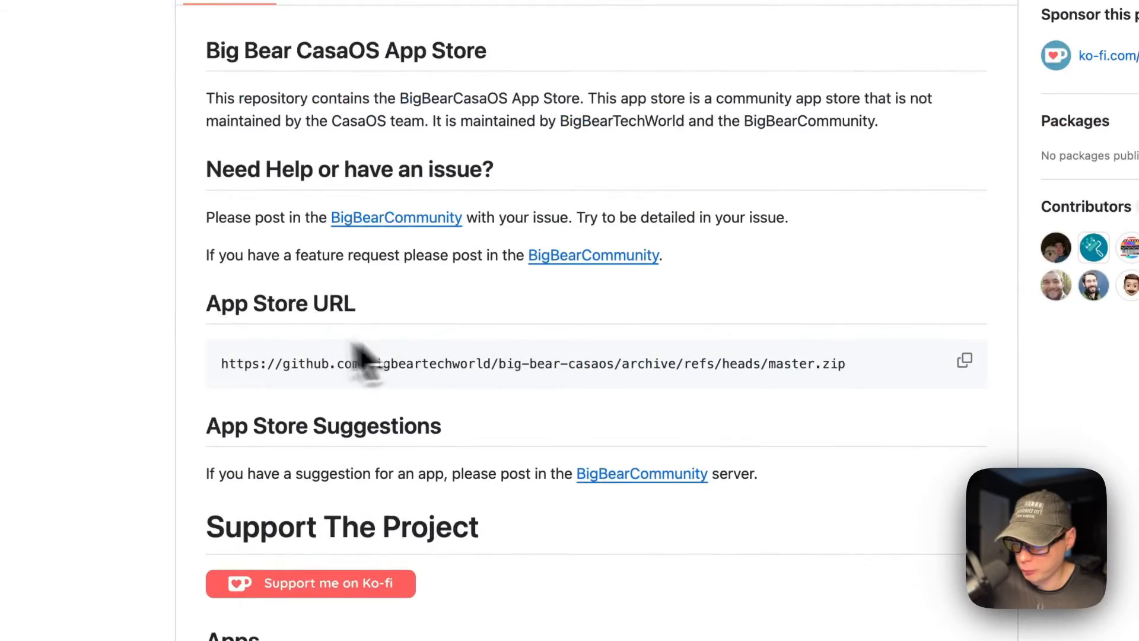
click(965, 360)
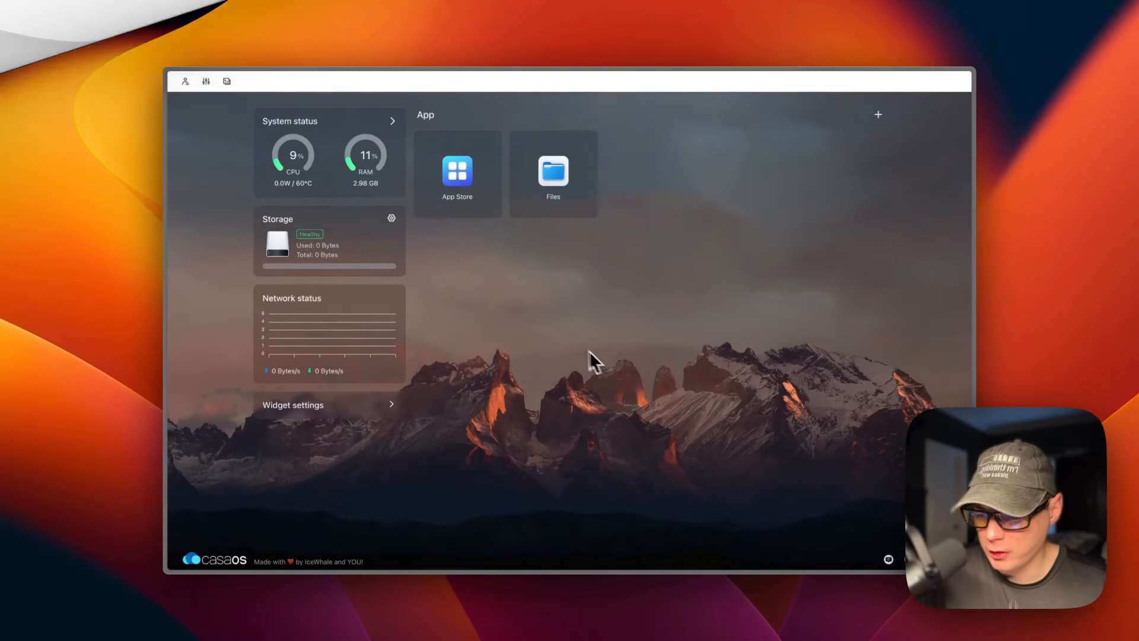
Add the Big Bear app store source (…/refs/heads/master.zip) to the CasaOS App Store.
click(457, 171)
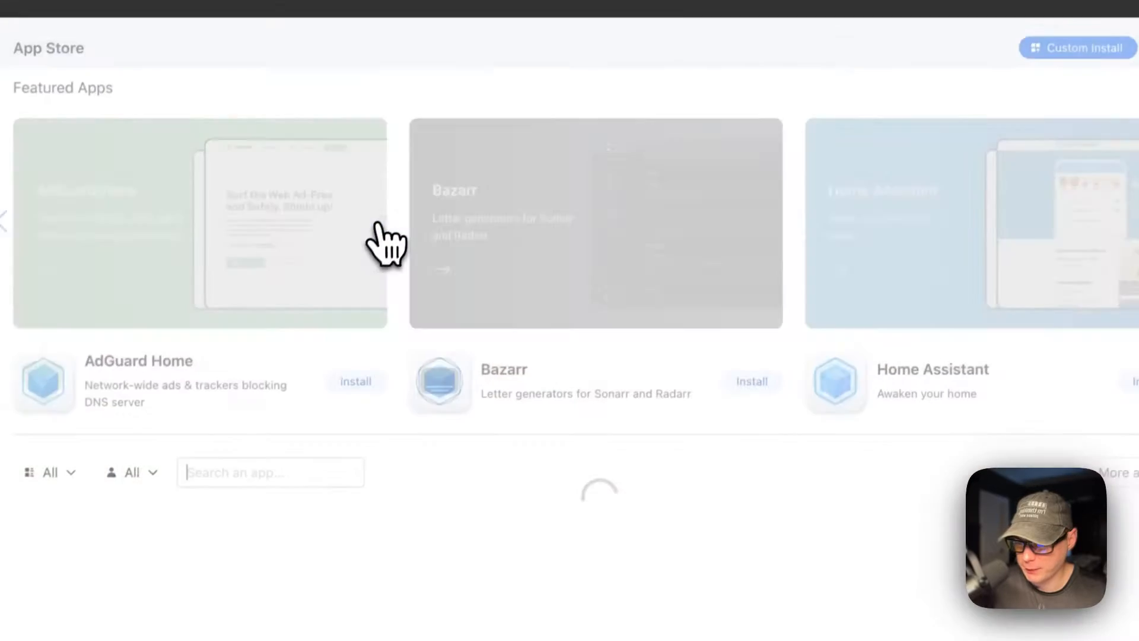
scroll(down, 3)
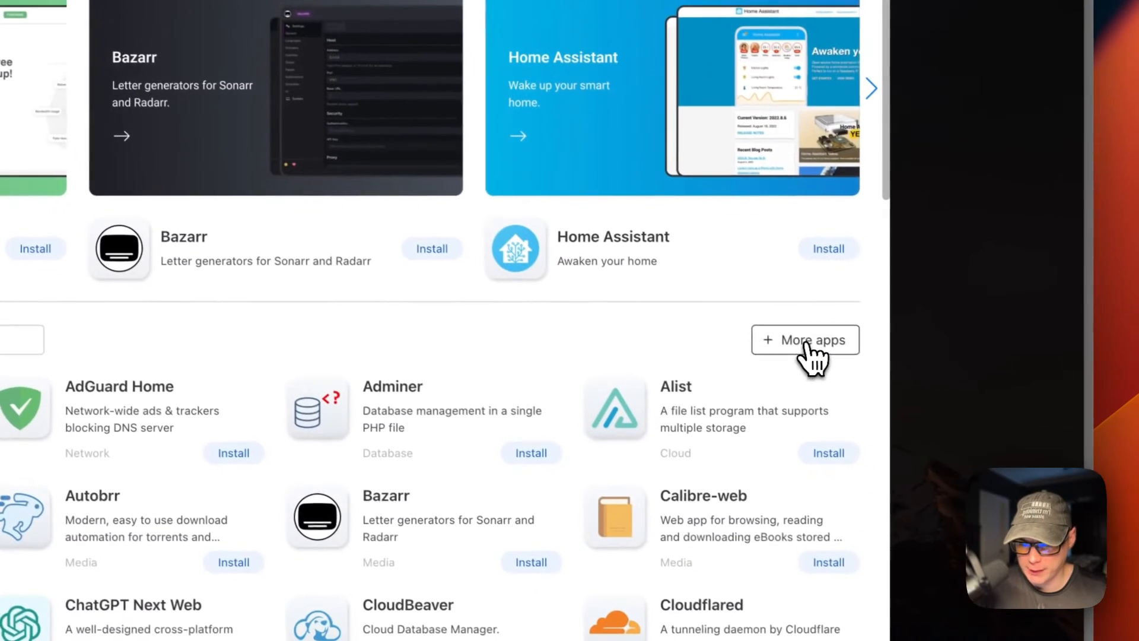
click(805, 339)
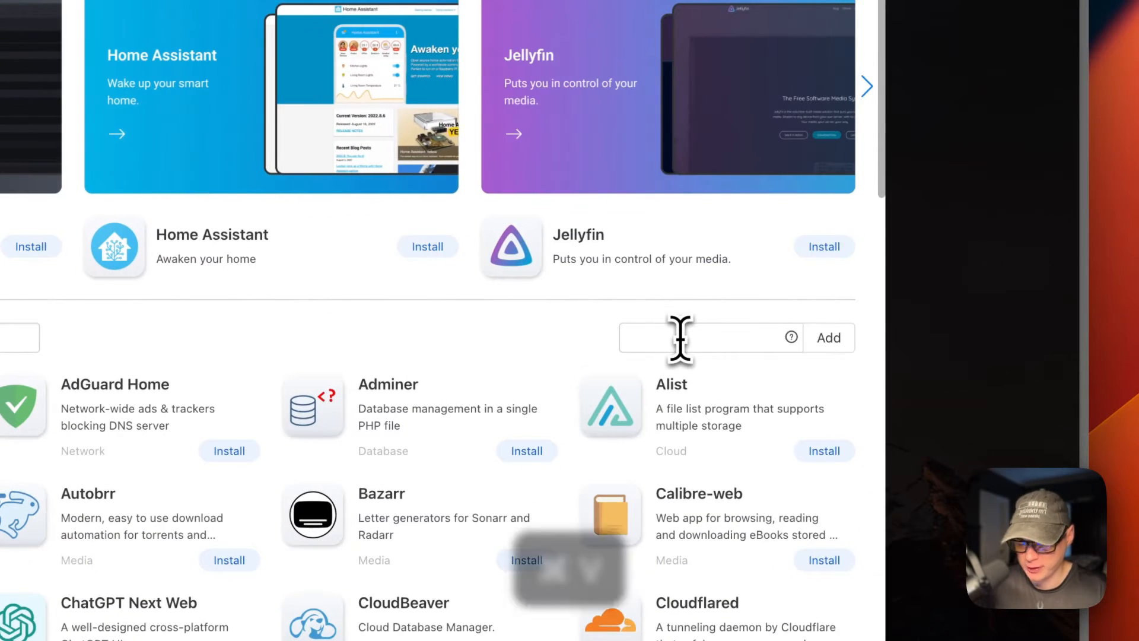
text(ve/refs/heads/master.zip)
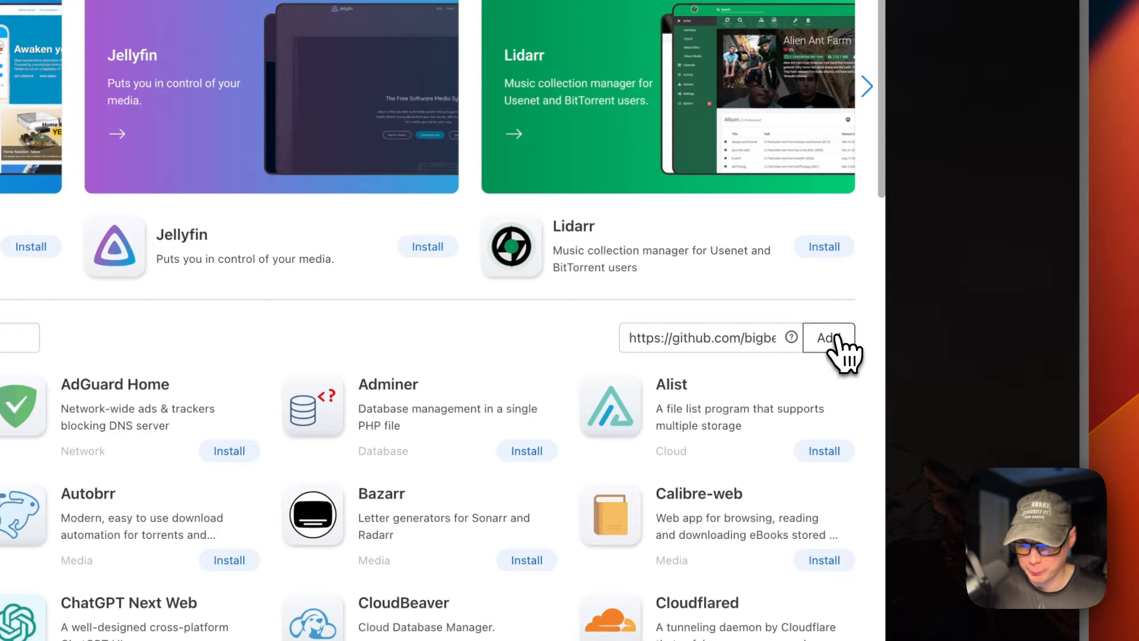
click(828, 337)
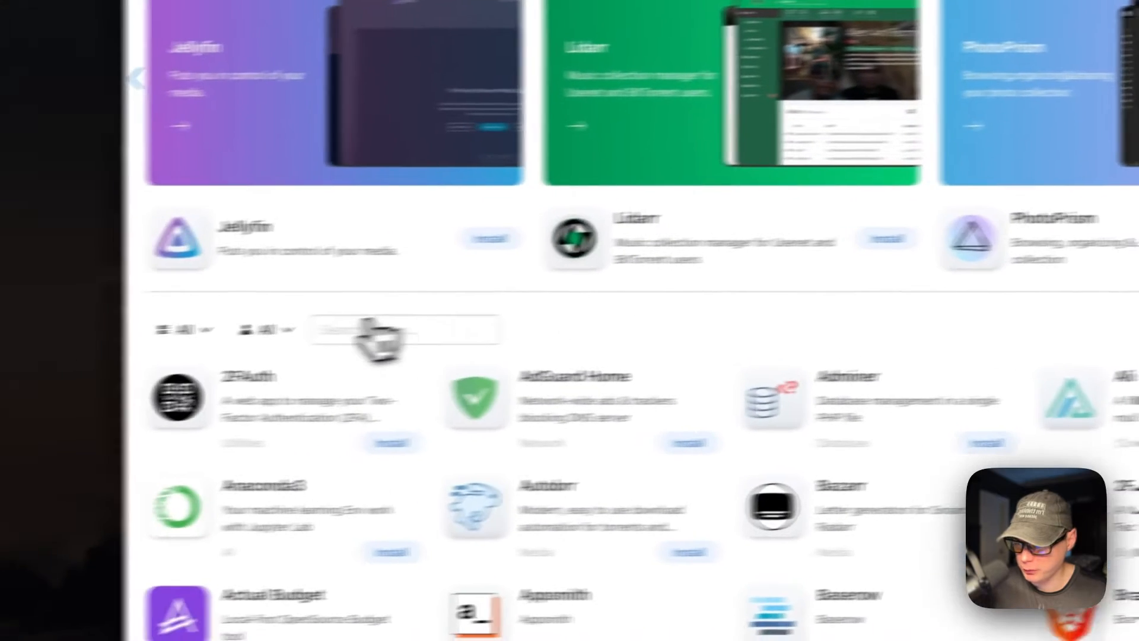
Reload CasaOS and scroll through the newly listed BigBearCasaOS apps.
click(326, 317)
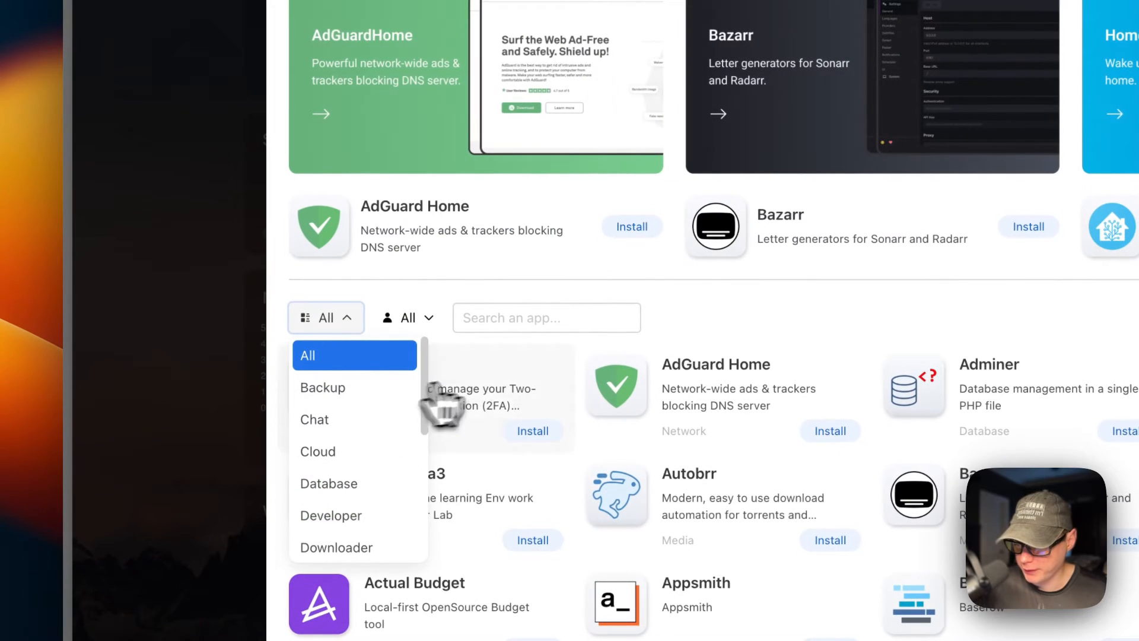
key(cmd+r)
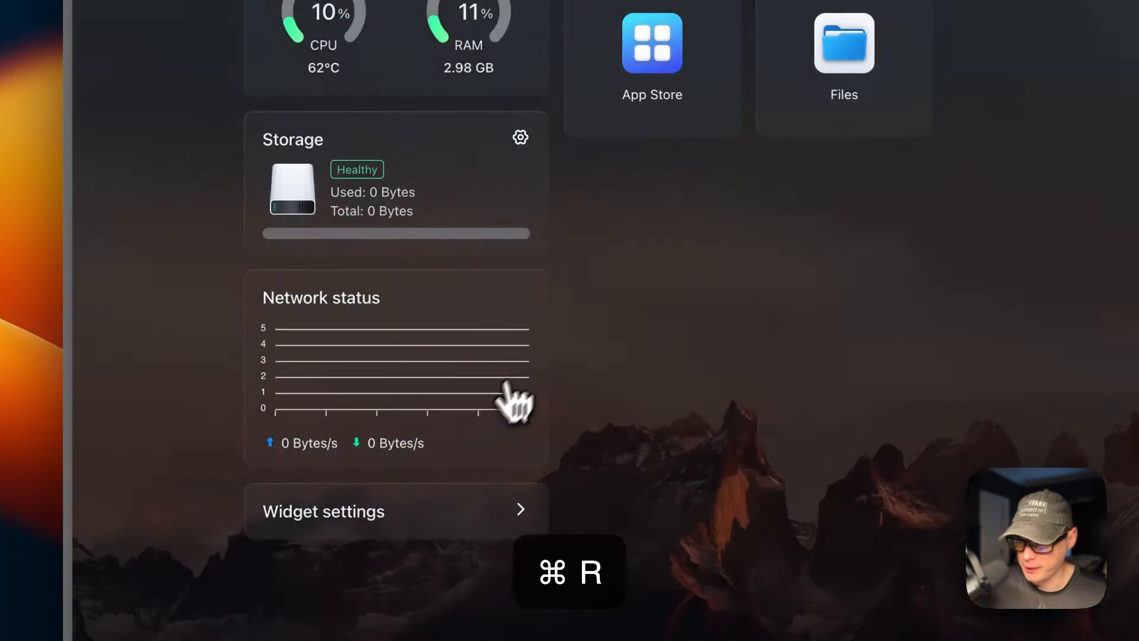
click(651, 42)
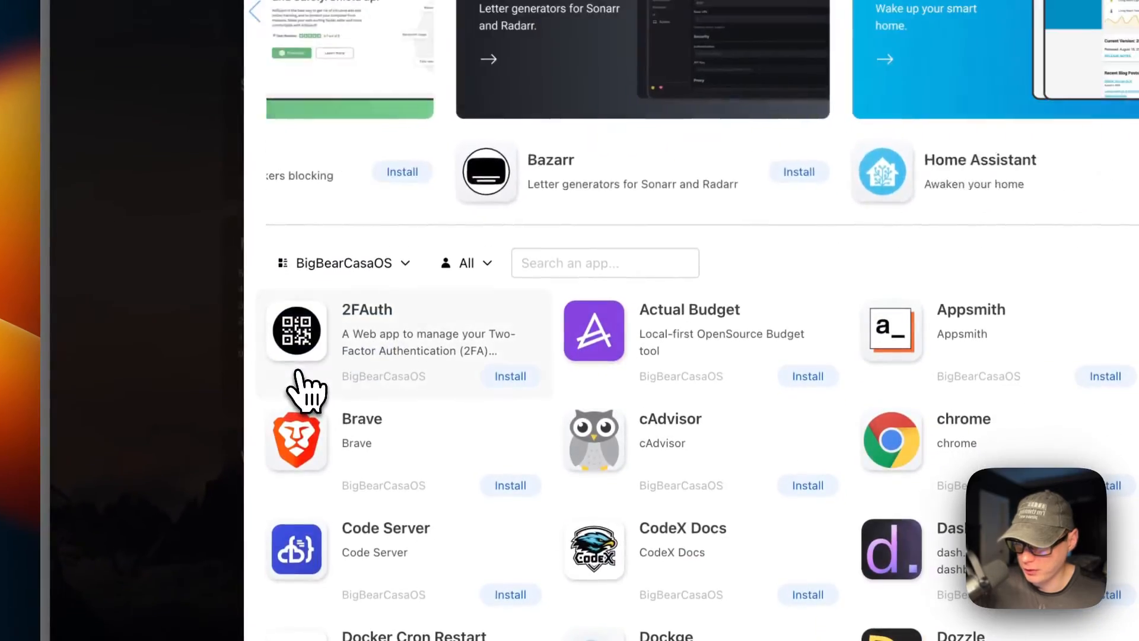
scroll(down, 3)
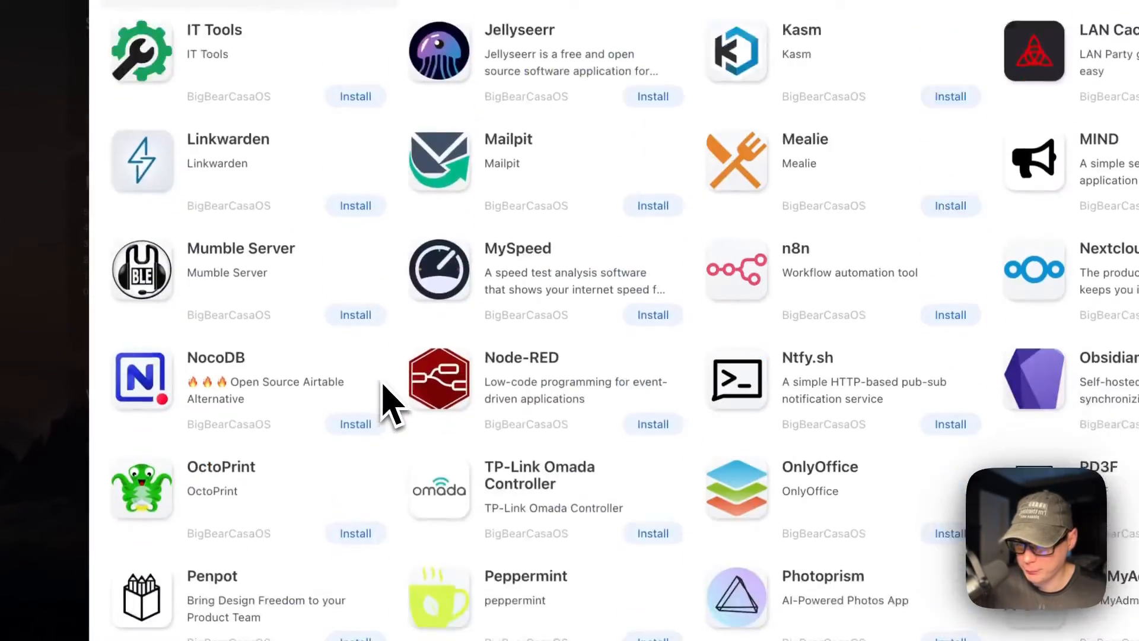
scroll(down, 3)
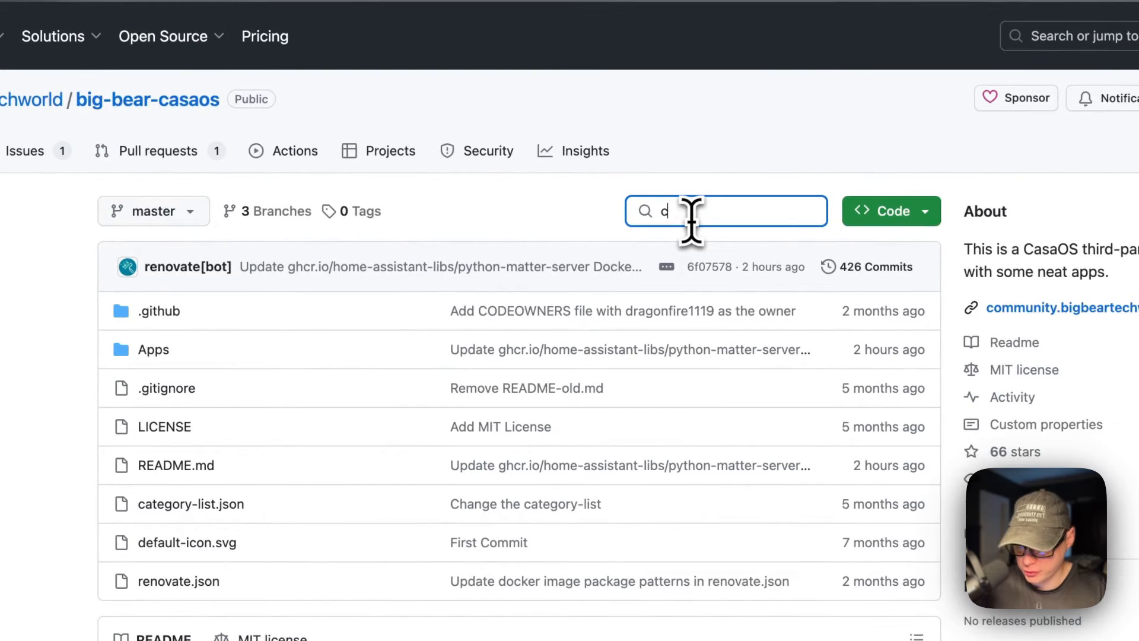
Search the repository for chrome and open its docker-compose.yml file.
text(chrome)
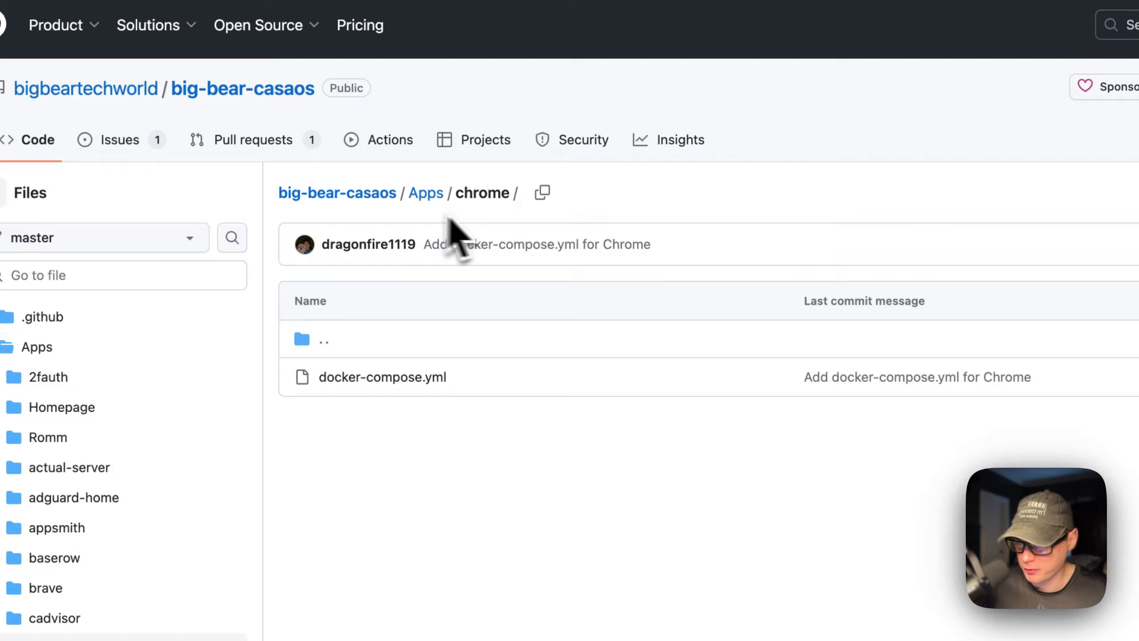
click(381, 376)
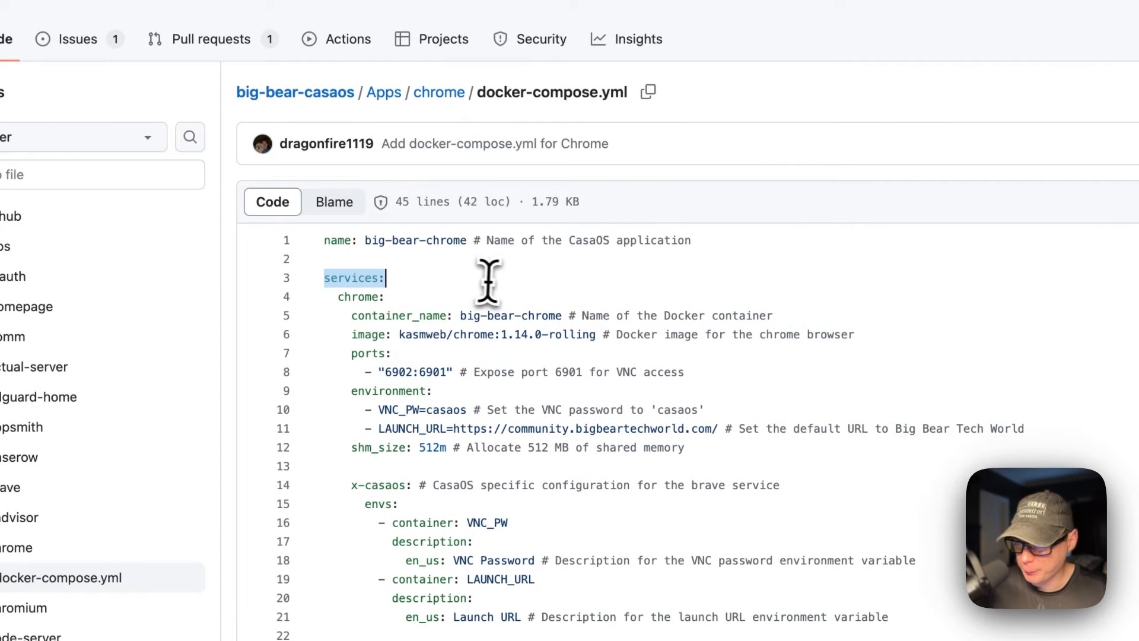
mouse_move(338, 303)
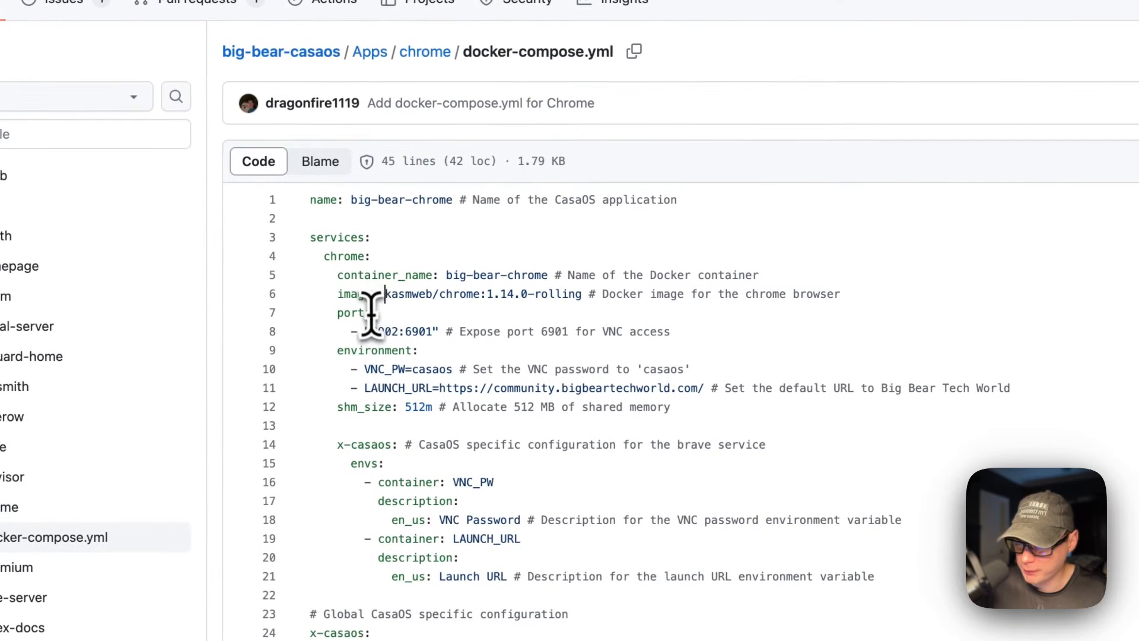
double_click(428, 294)
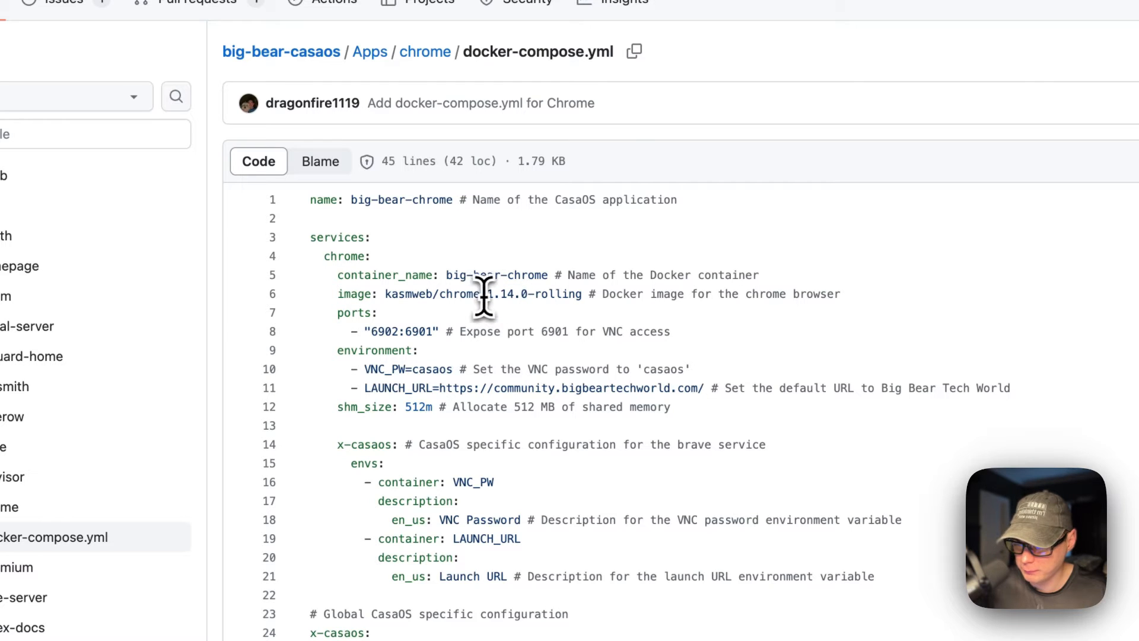
double_click(541, 293)
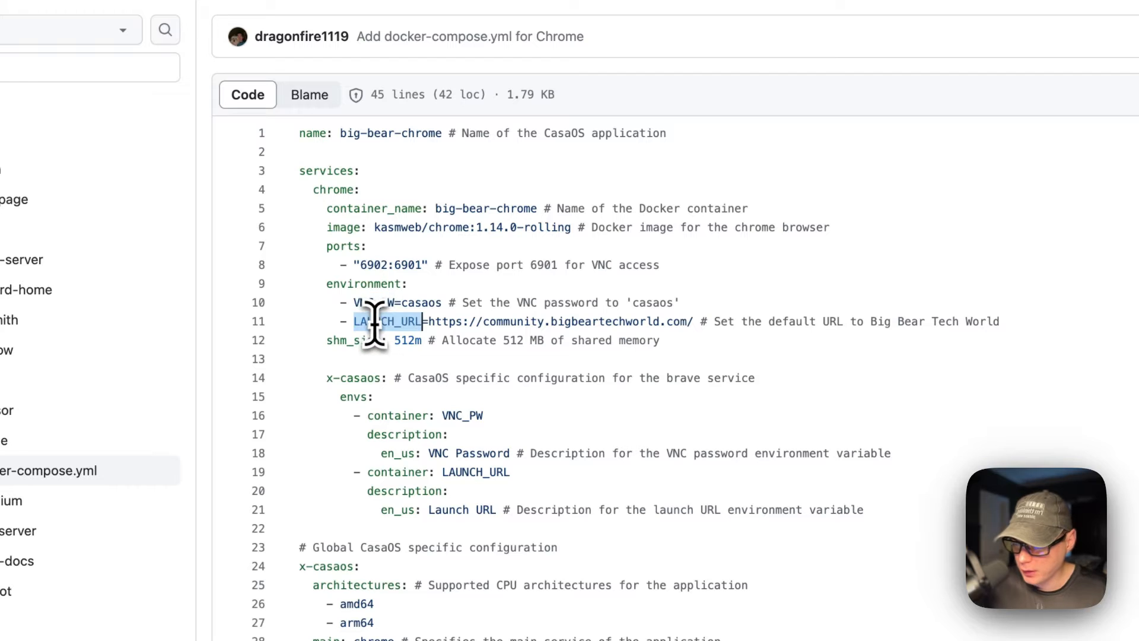
mouse_move(465, 323)
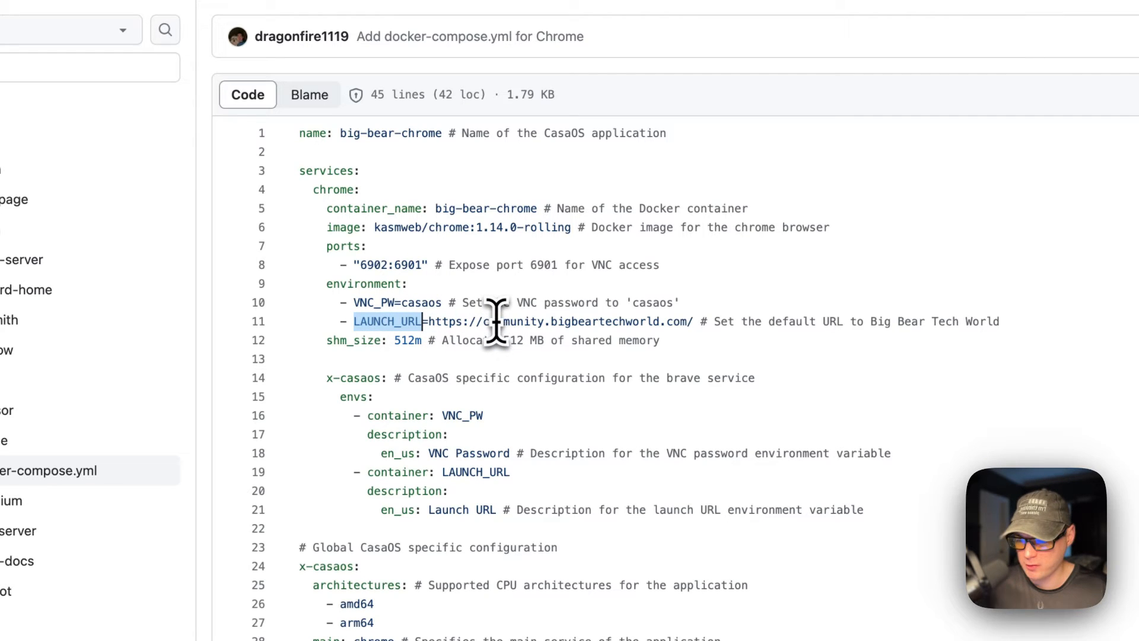
mouse_move(577, 320)
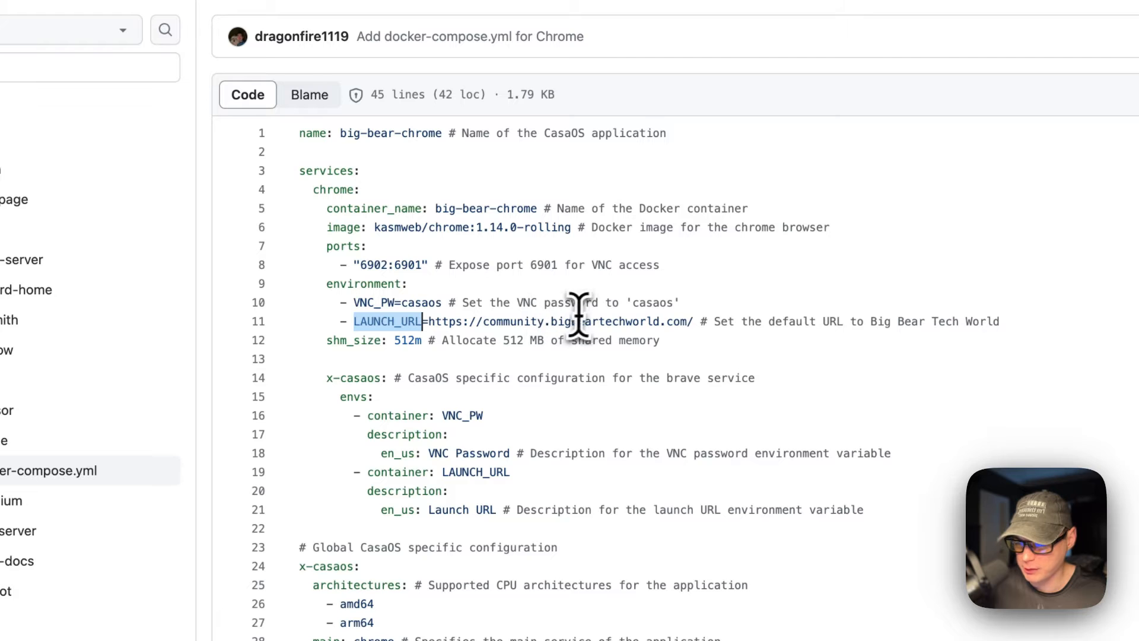
mouse_move(335, 352)
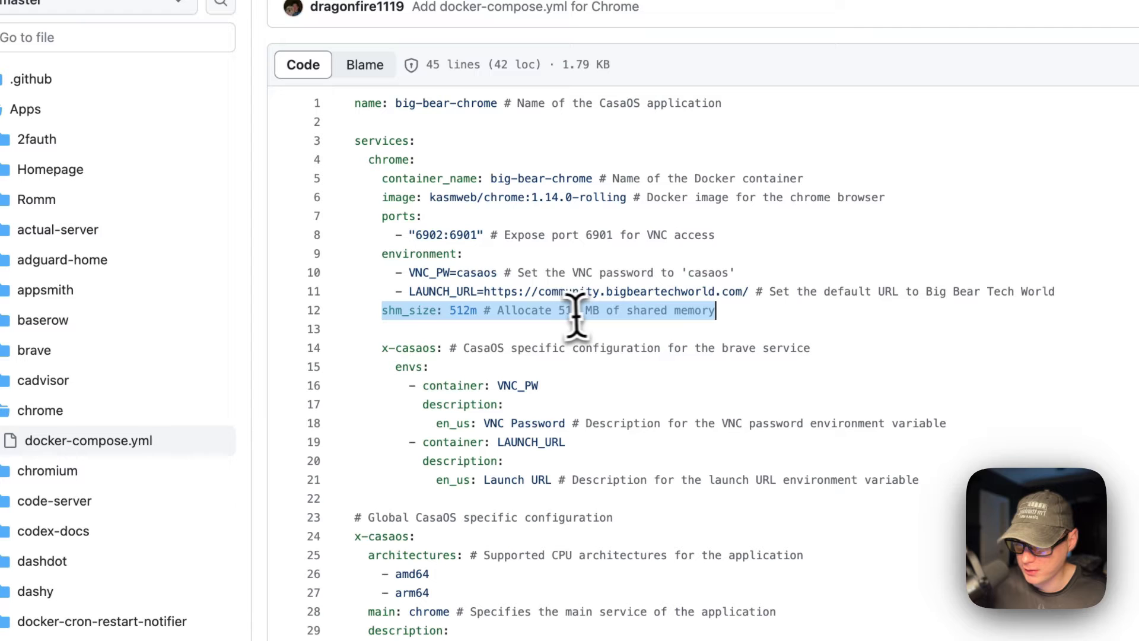
scroll(down, 3)
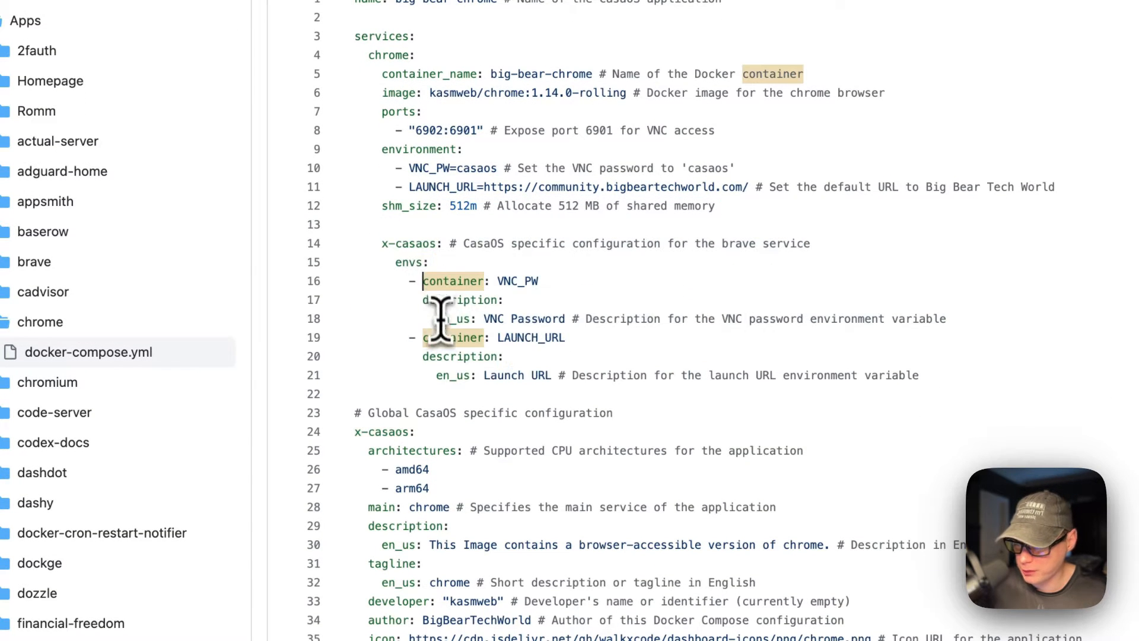
scroll(down, 3)
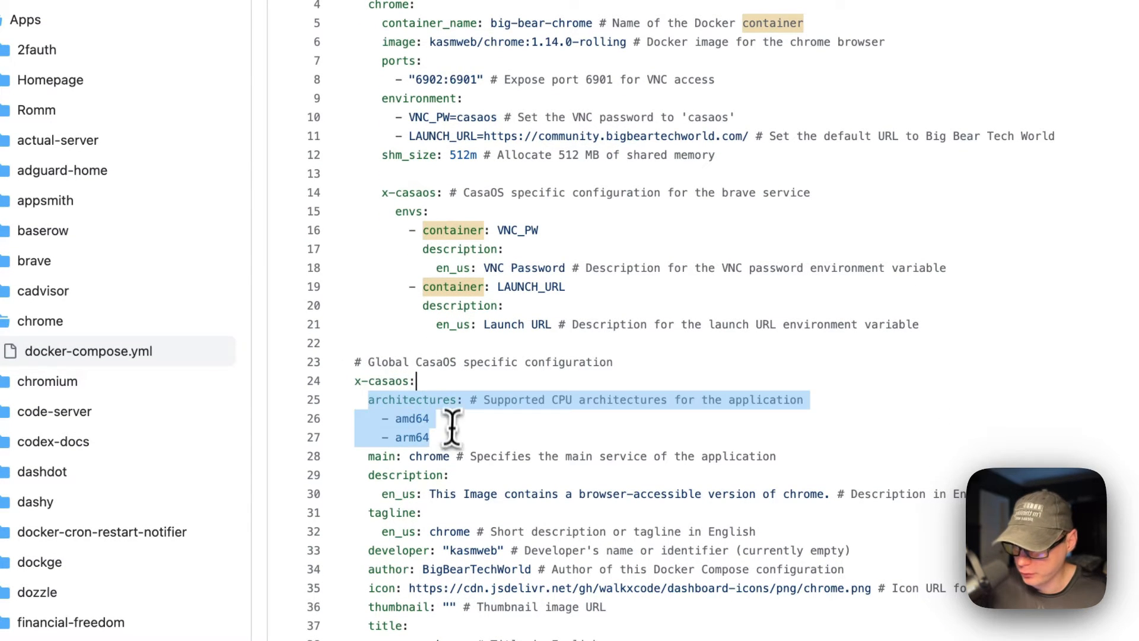
scroll(up, 3)
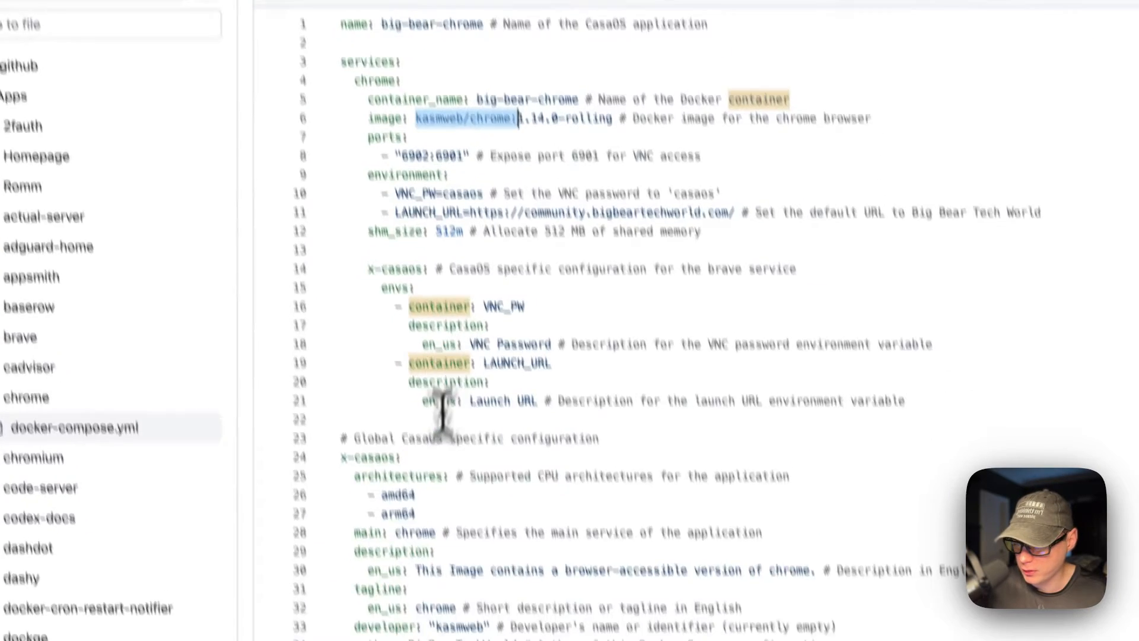
scroll(down, 3)
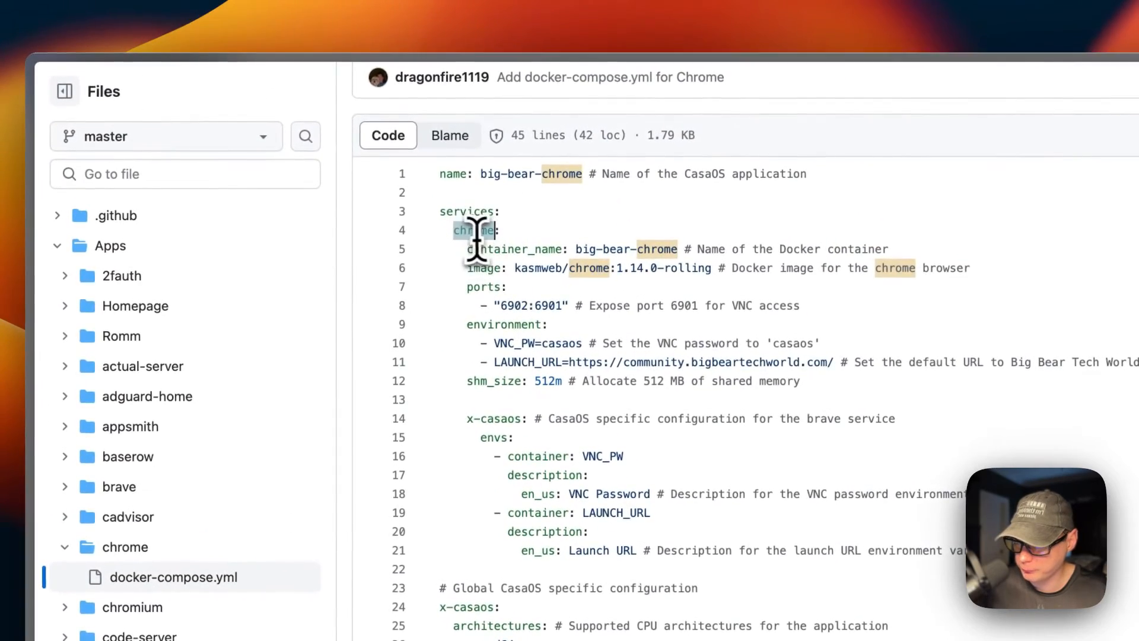
scroll(down, 3)
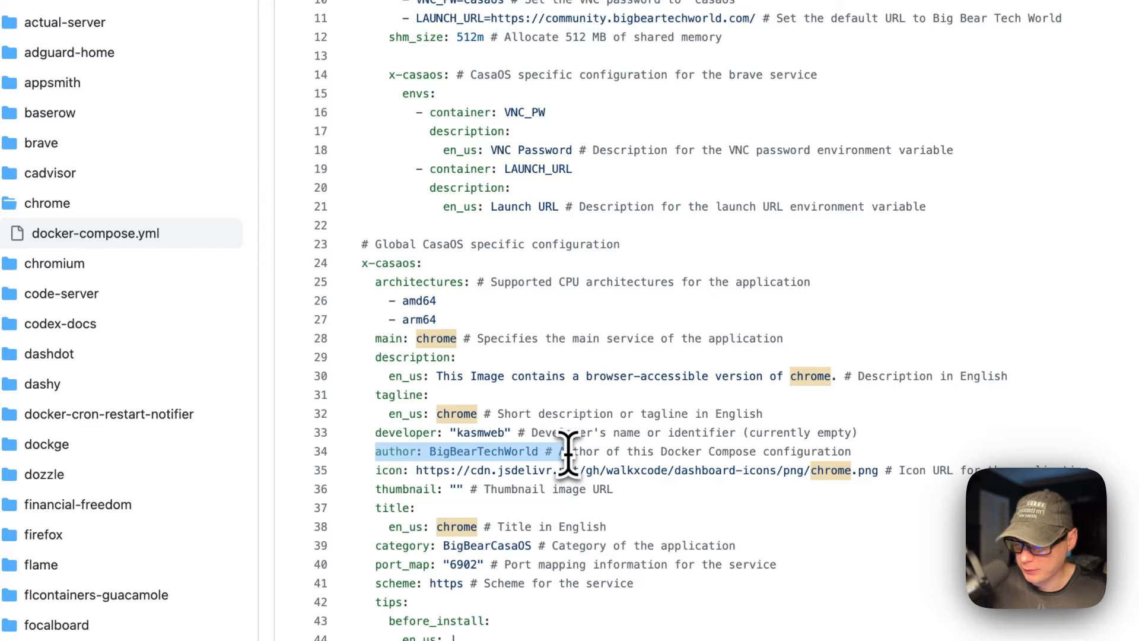
scroll(down, 3)
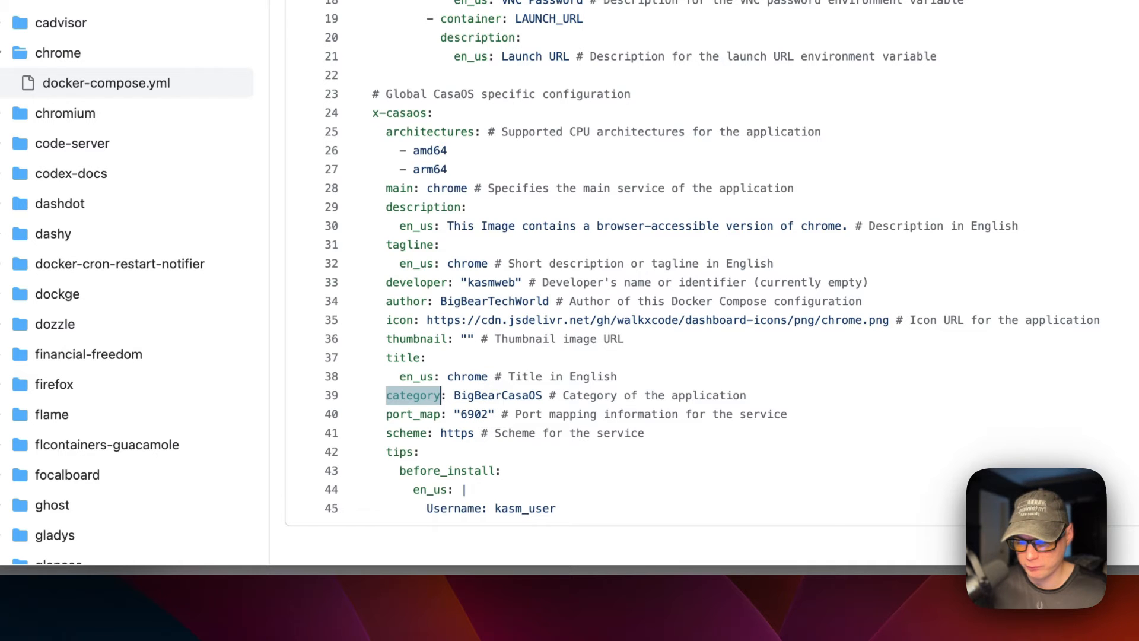
mouse_move(504, 395)
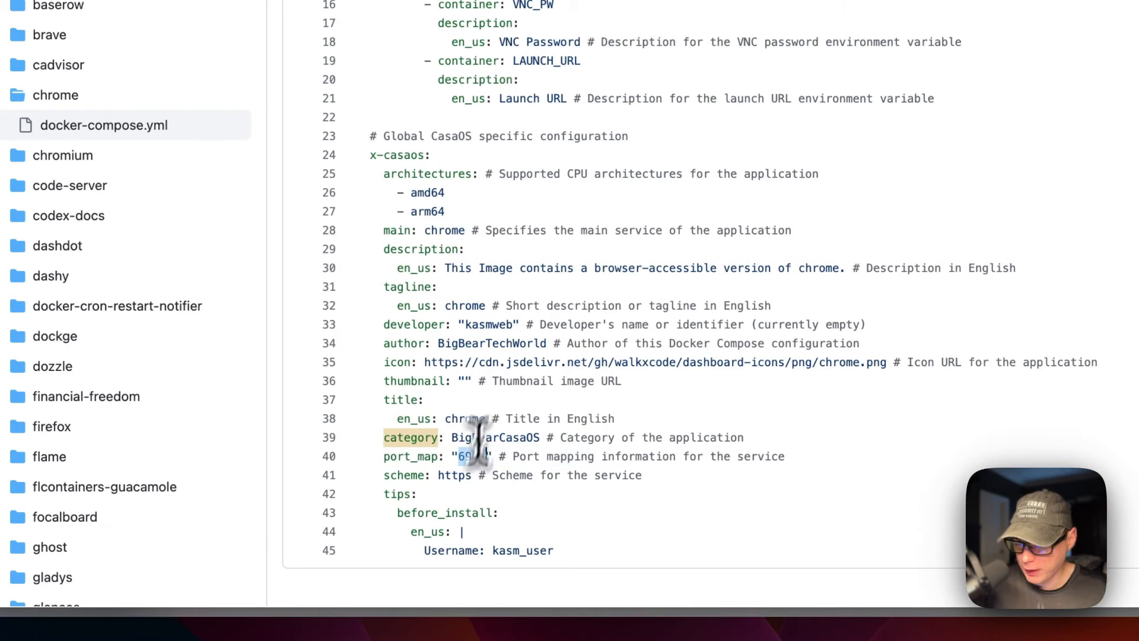
scroll(up, 3)
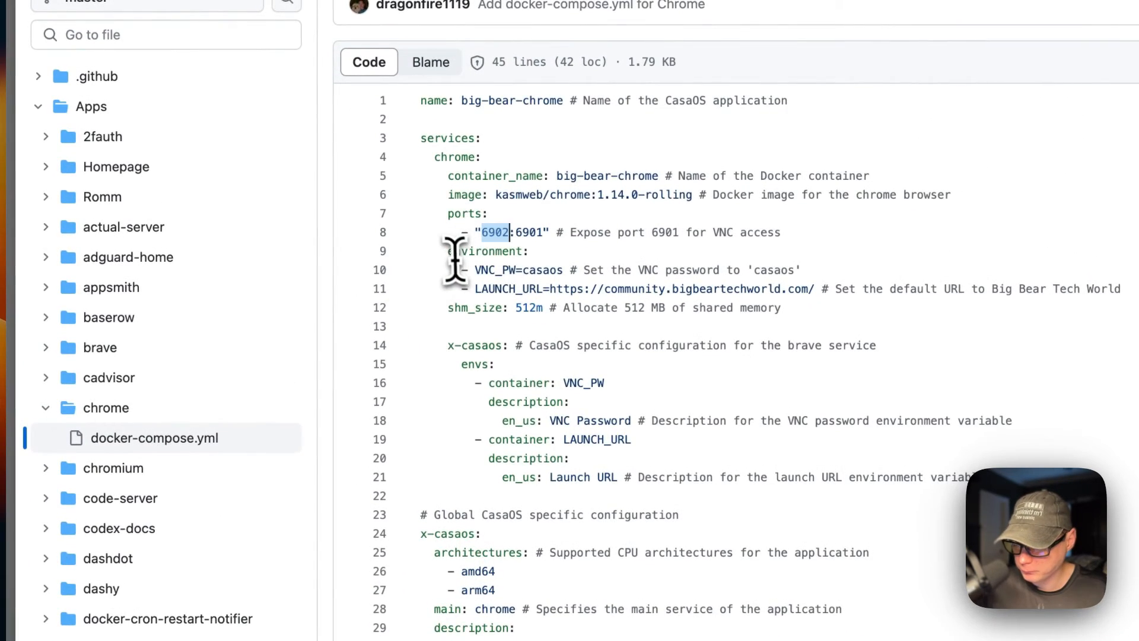
scroll(down, 3)
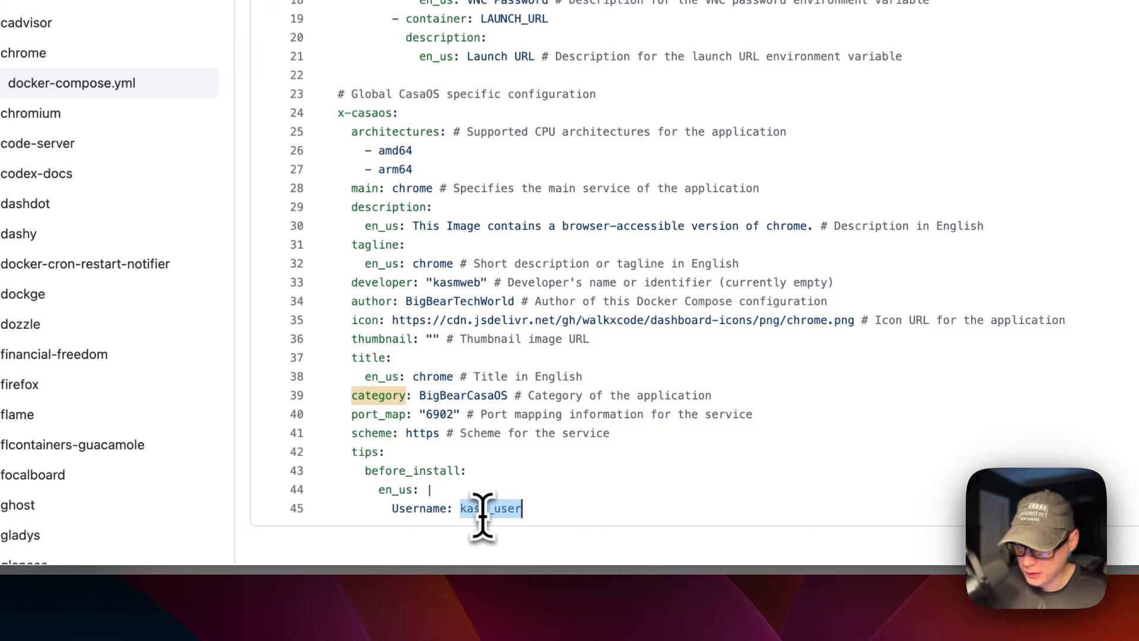
scroll(up, 3)
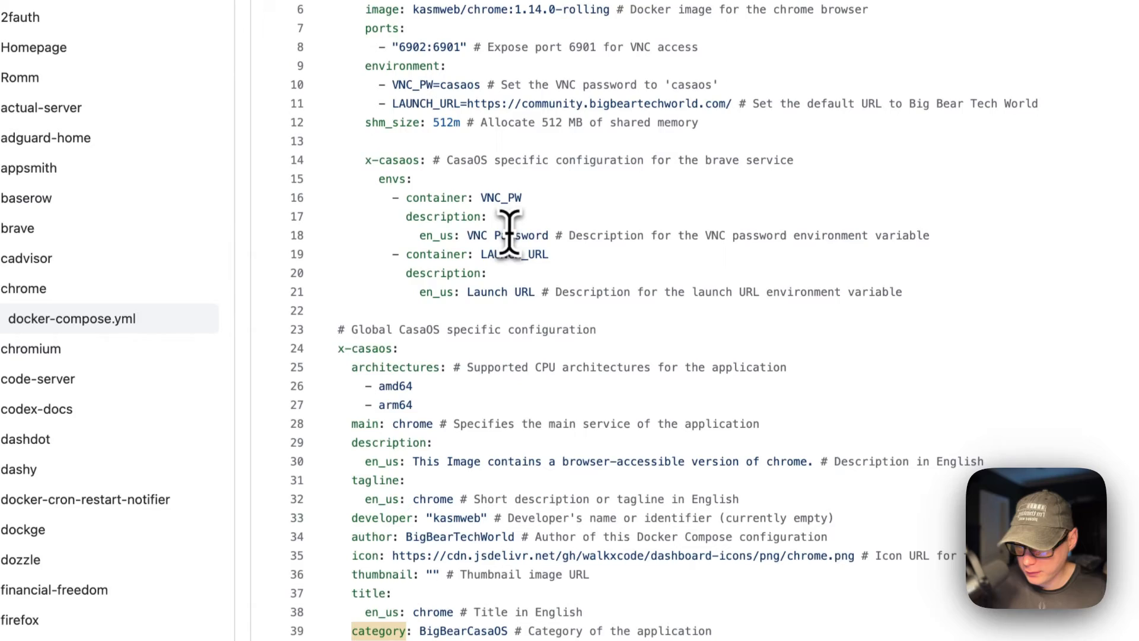
scroll(up, 3)
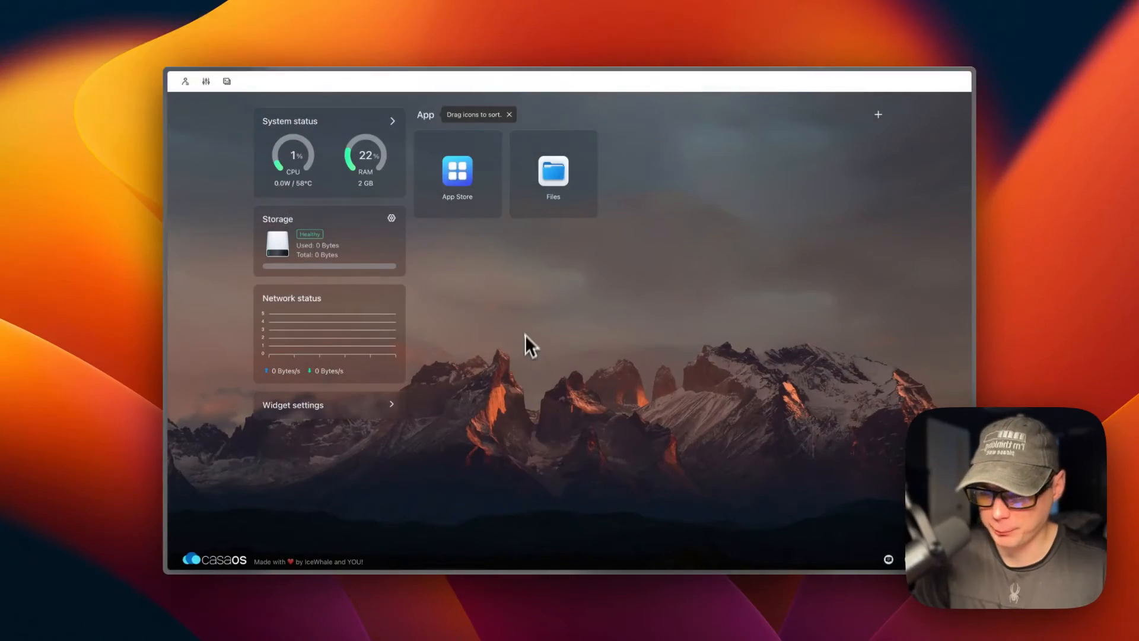
Search the store for chrome, note username kasm_user in the tips, and begin installing.
click(457, 173)
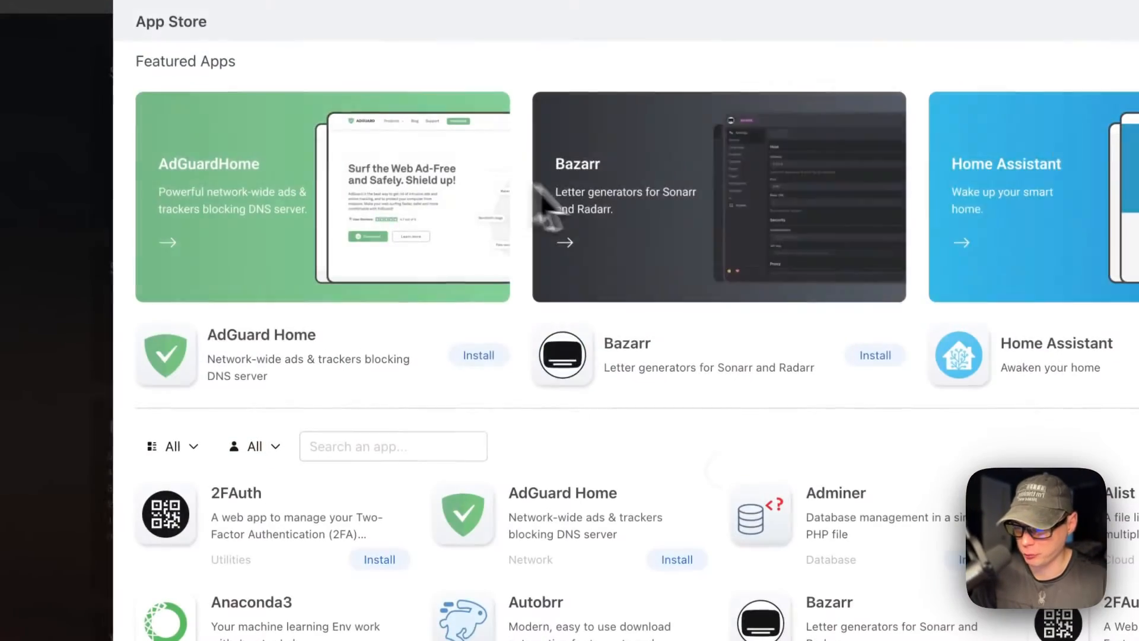
text(chr)
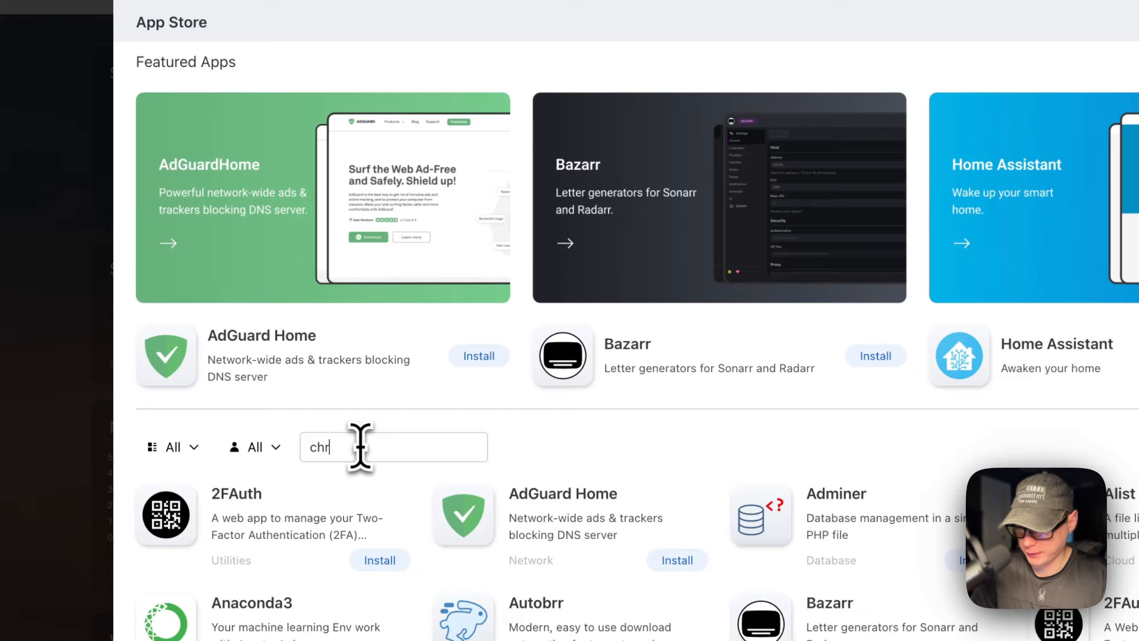
text(ome)
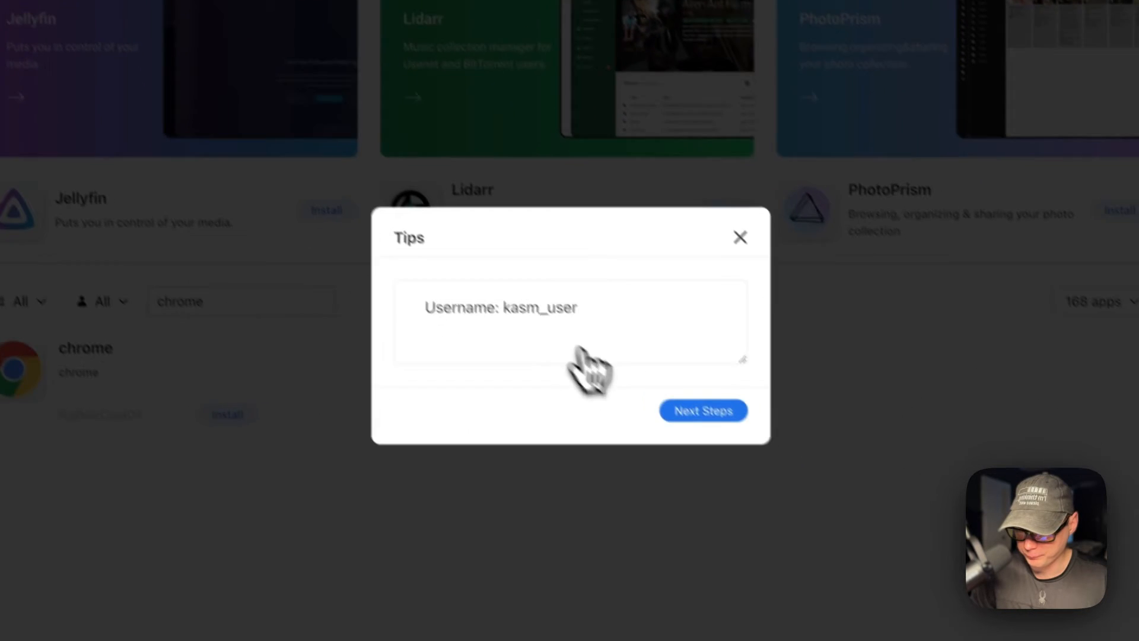
double_click(502, 306)
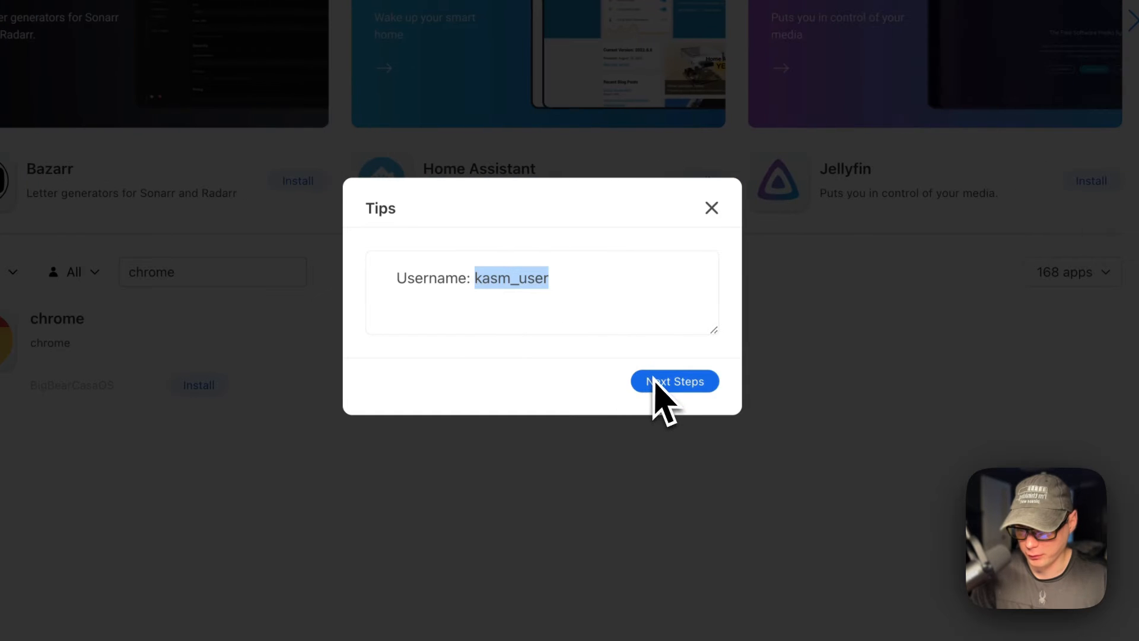
click(674, 382)
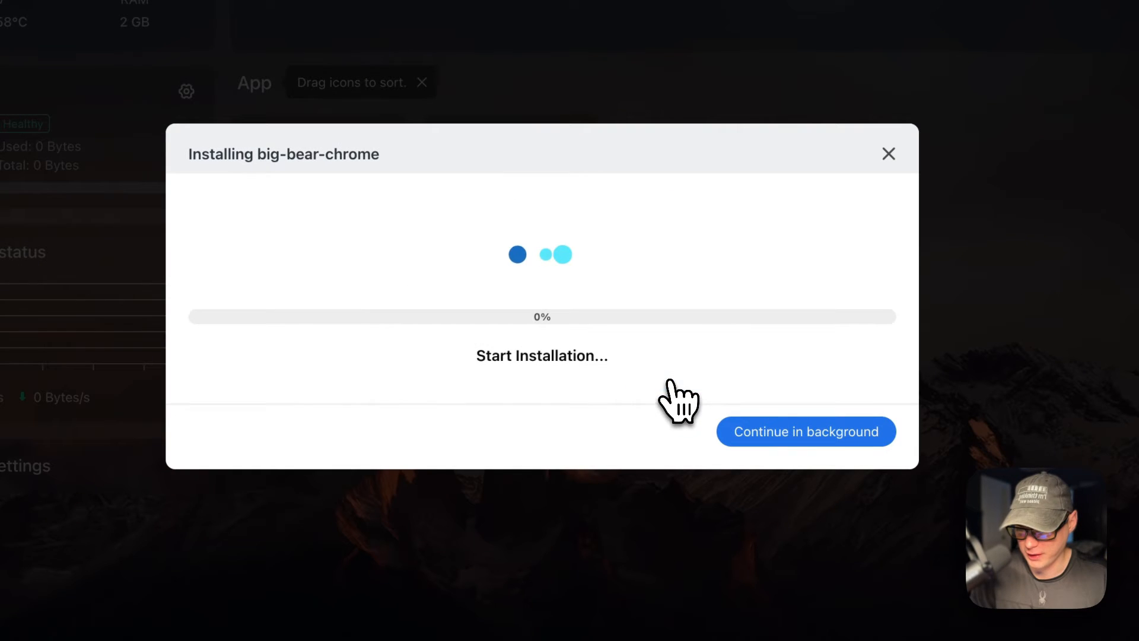
Send the Chrome installation to continue in the background.
click(805, 431)
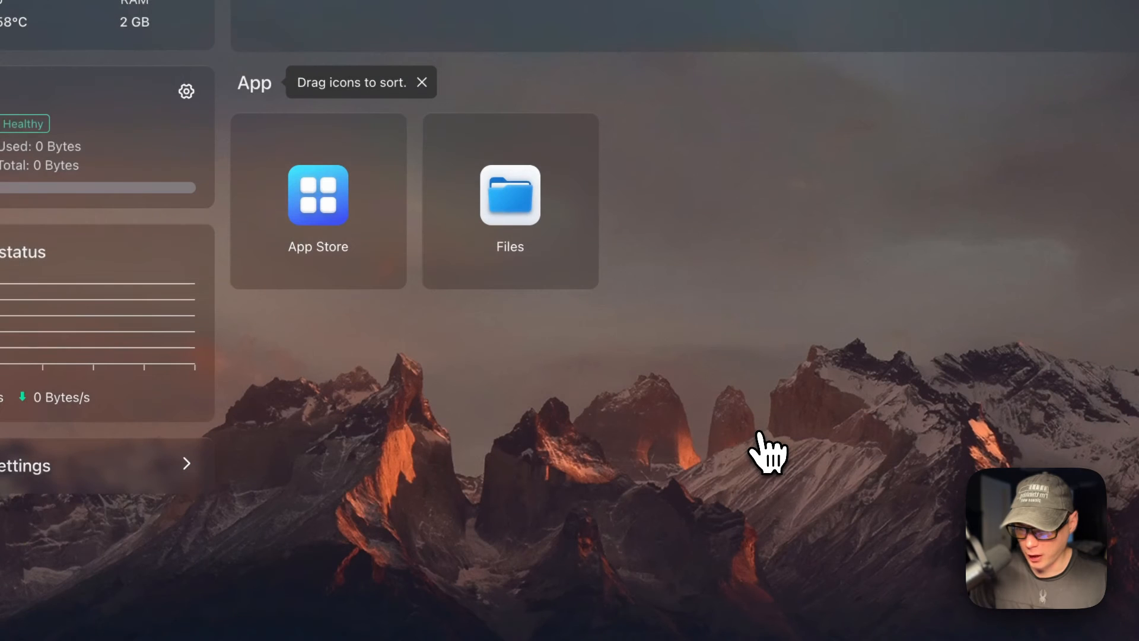
mouse_move(649, 282)
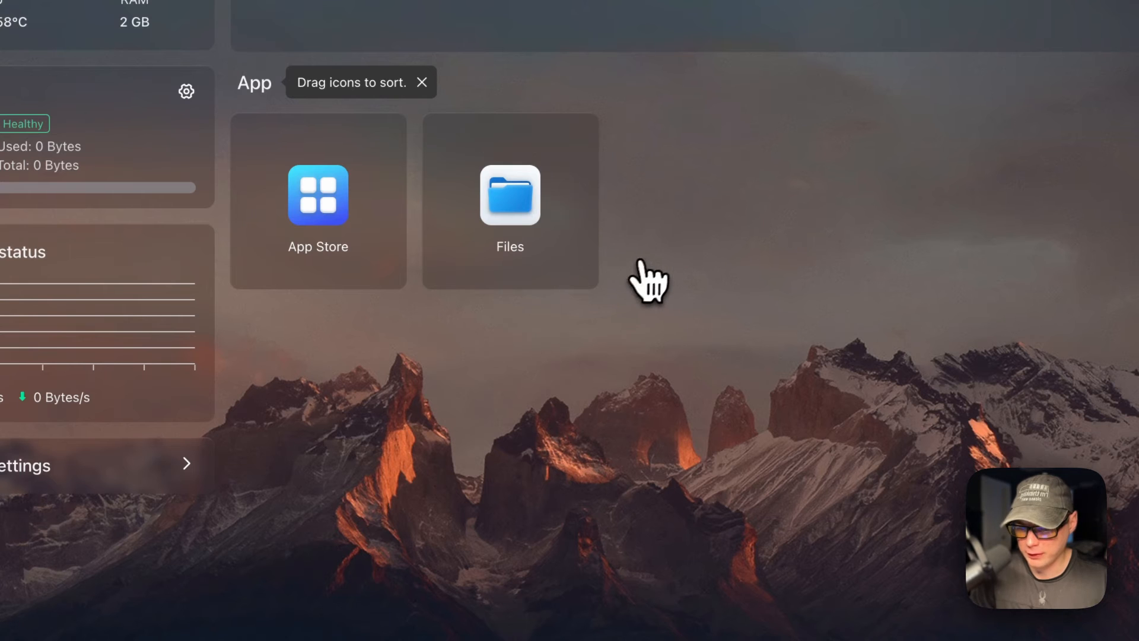
mouse_move(648, 282)
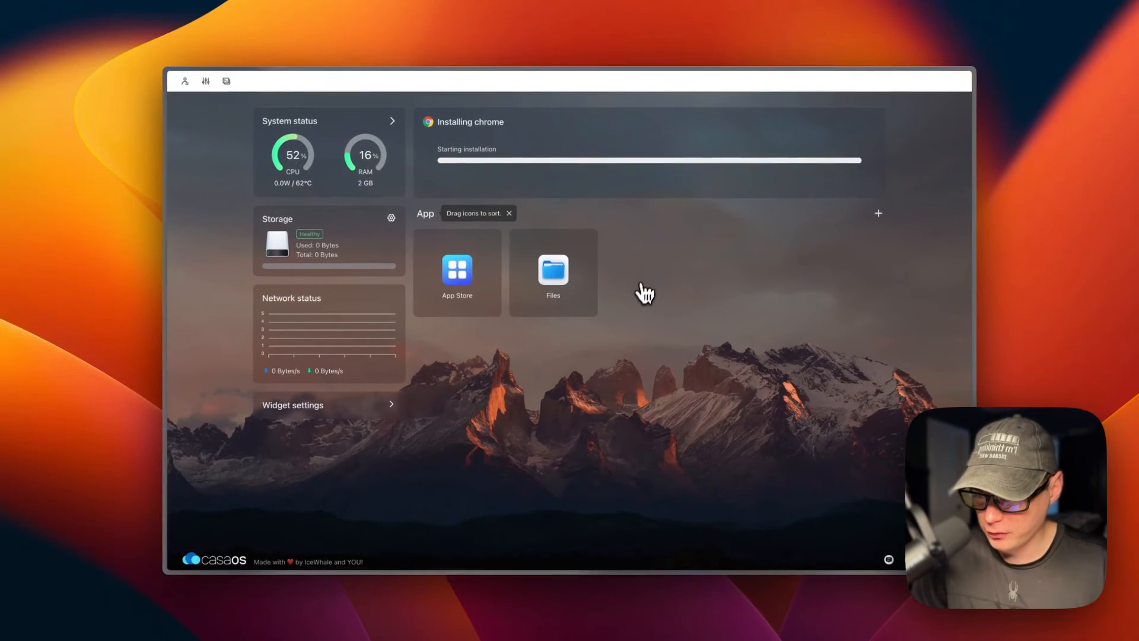
mouse_move(640, 304)
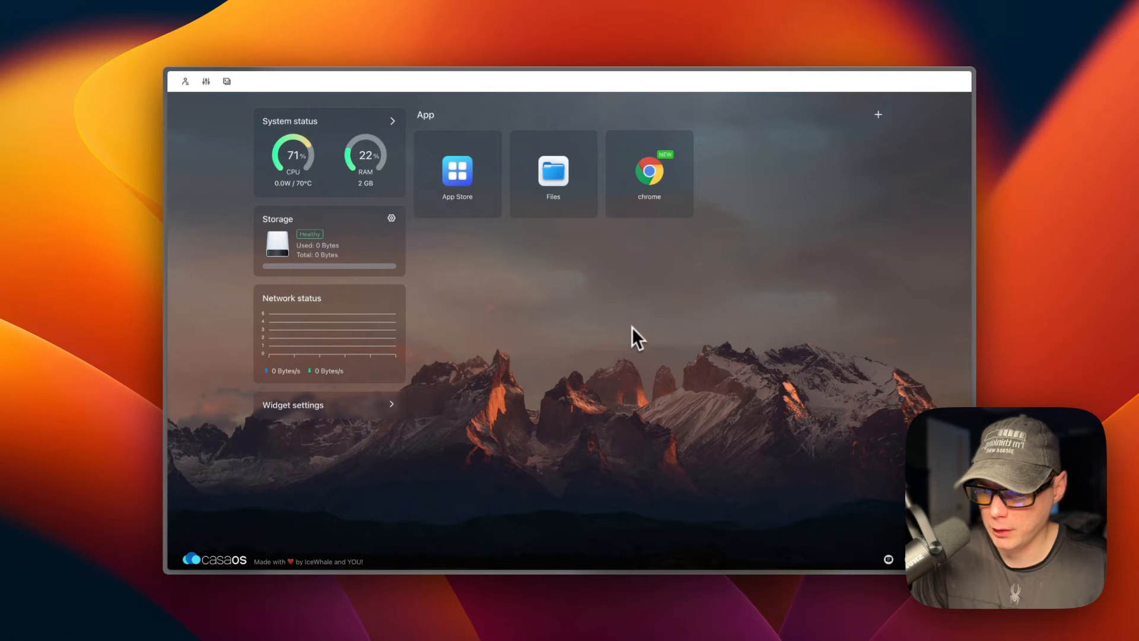
mouse_move(666, 181)
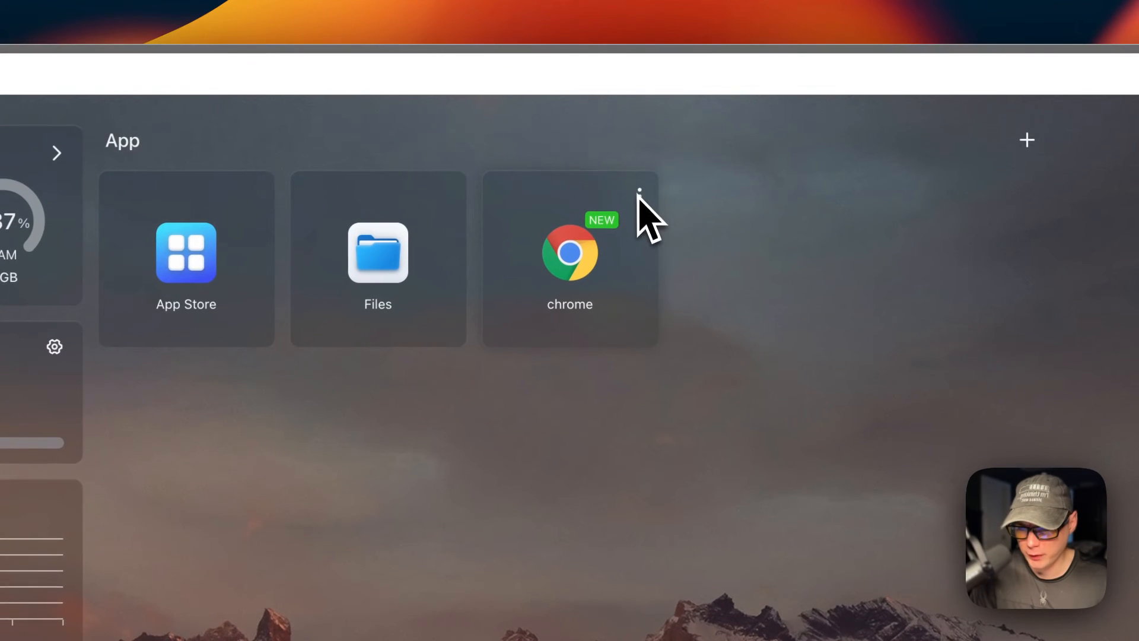
mouse_move(638, 233)
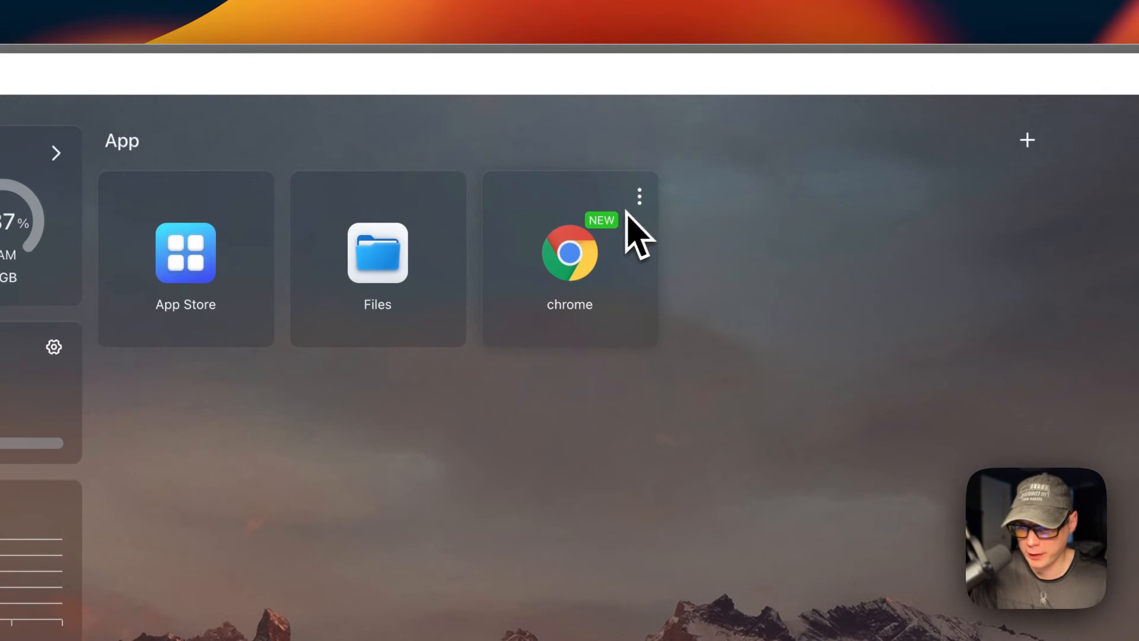
Add the line 'Testing' to Chrome's Tips note and reopen it to verify.
click(639, 196)
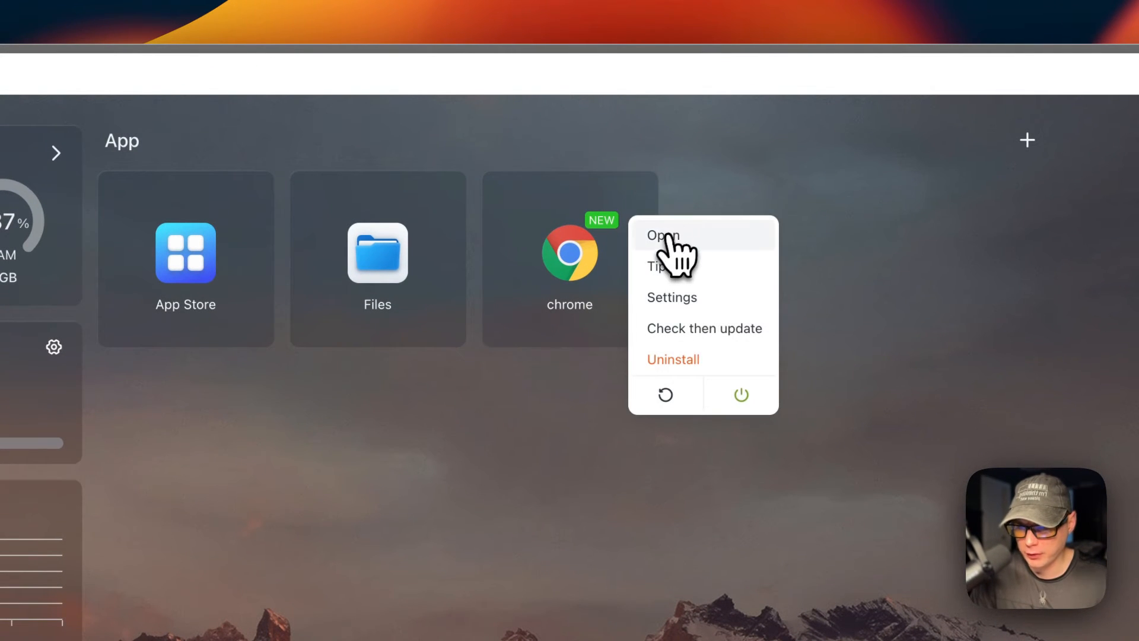
click(657, 266)
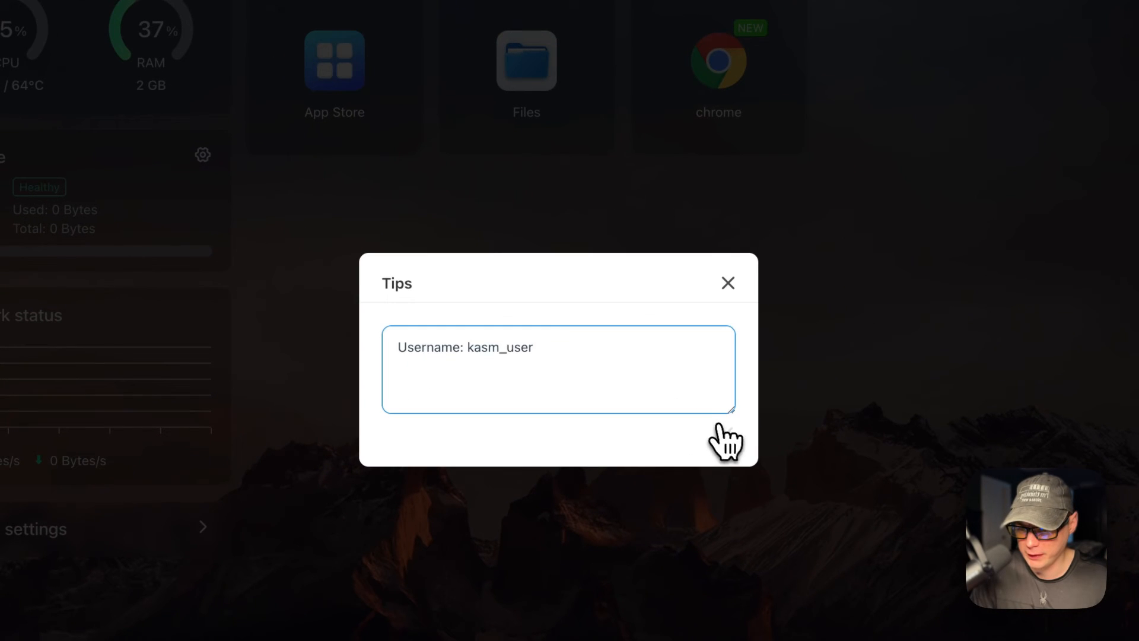
text(Te)
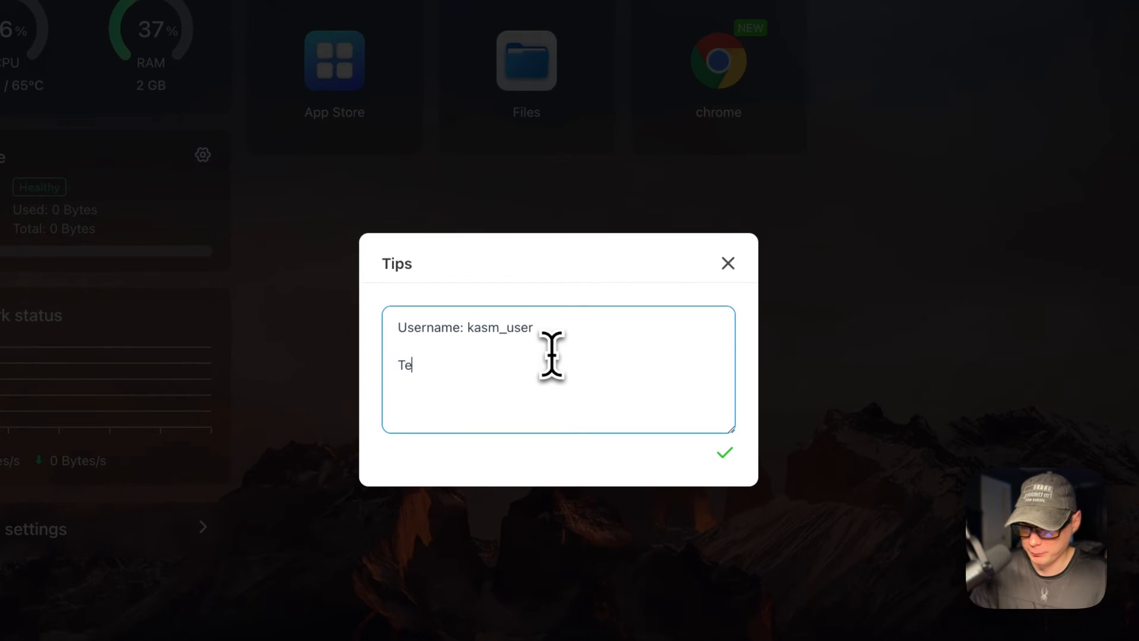
text(sting)
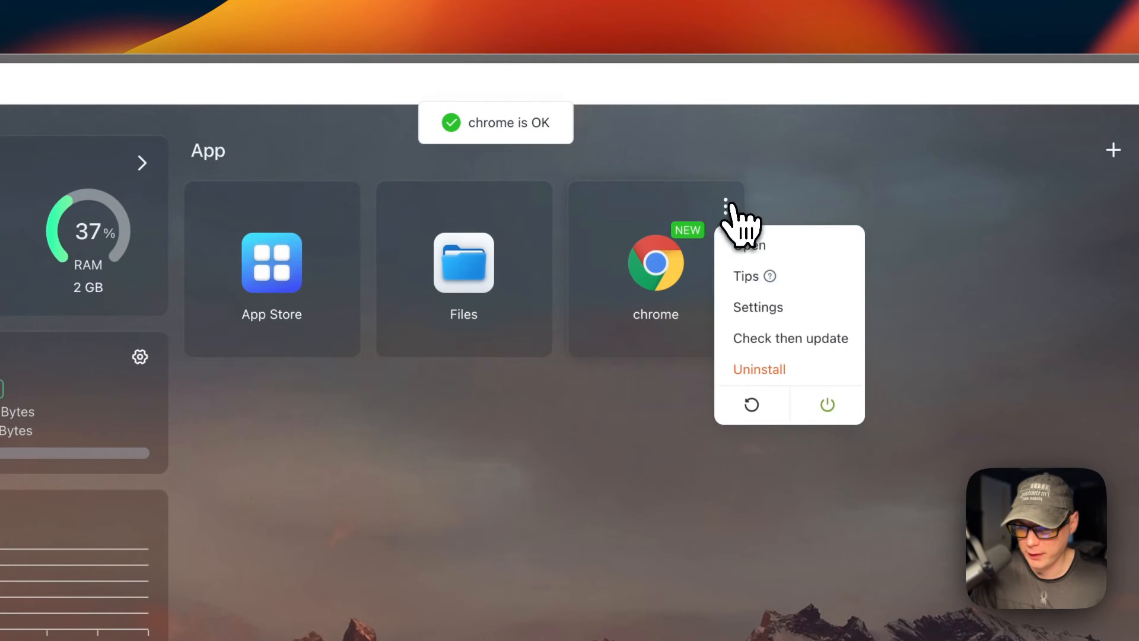
click(745, 276)
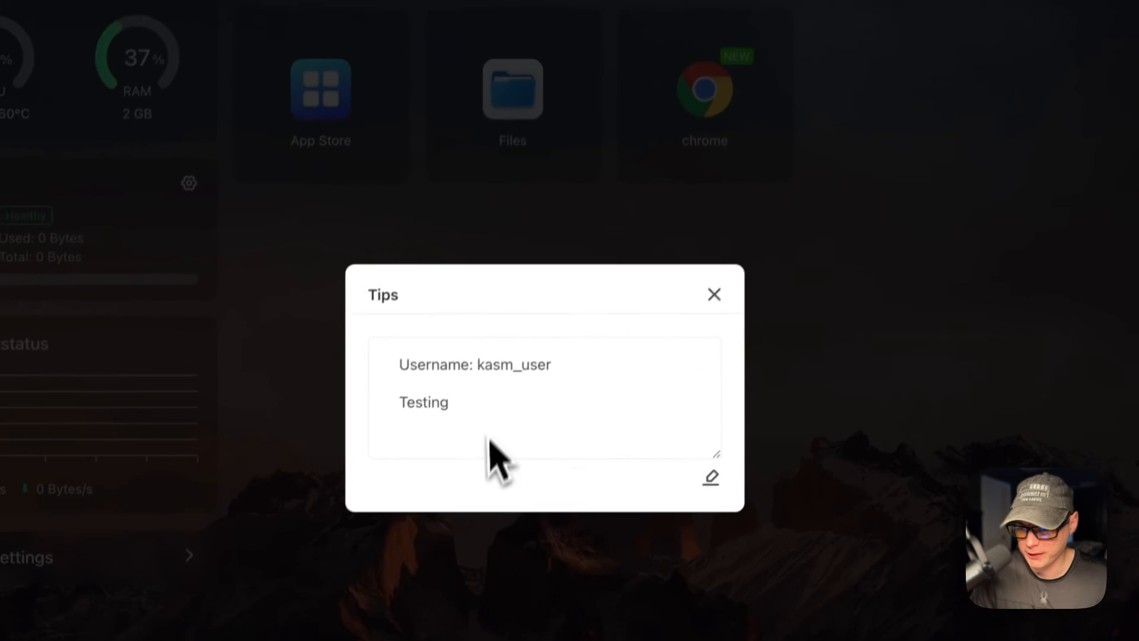
click(712, 293)
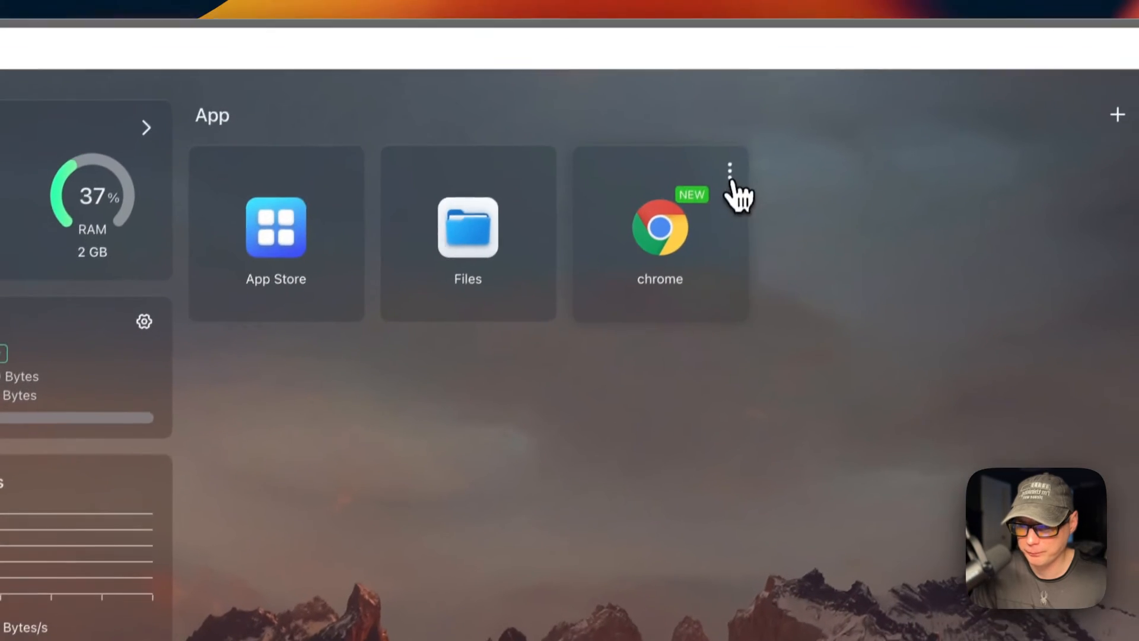
Review and save Chrome's port and password settings, then close the terminal and settings.
click(730, 169)
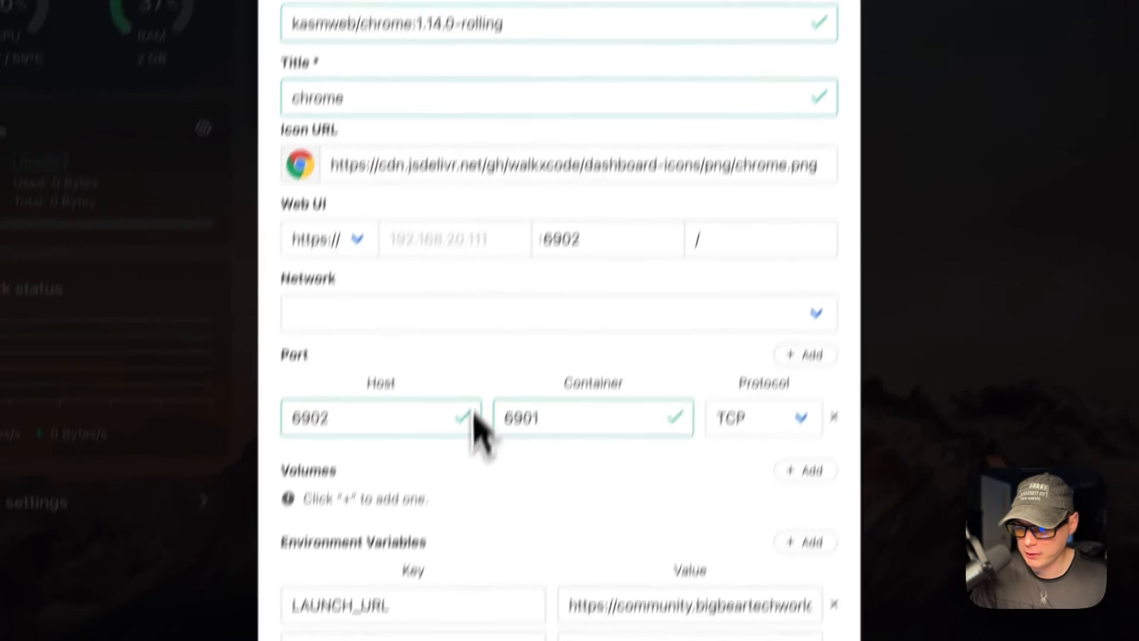
scroll(down, 3)
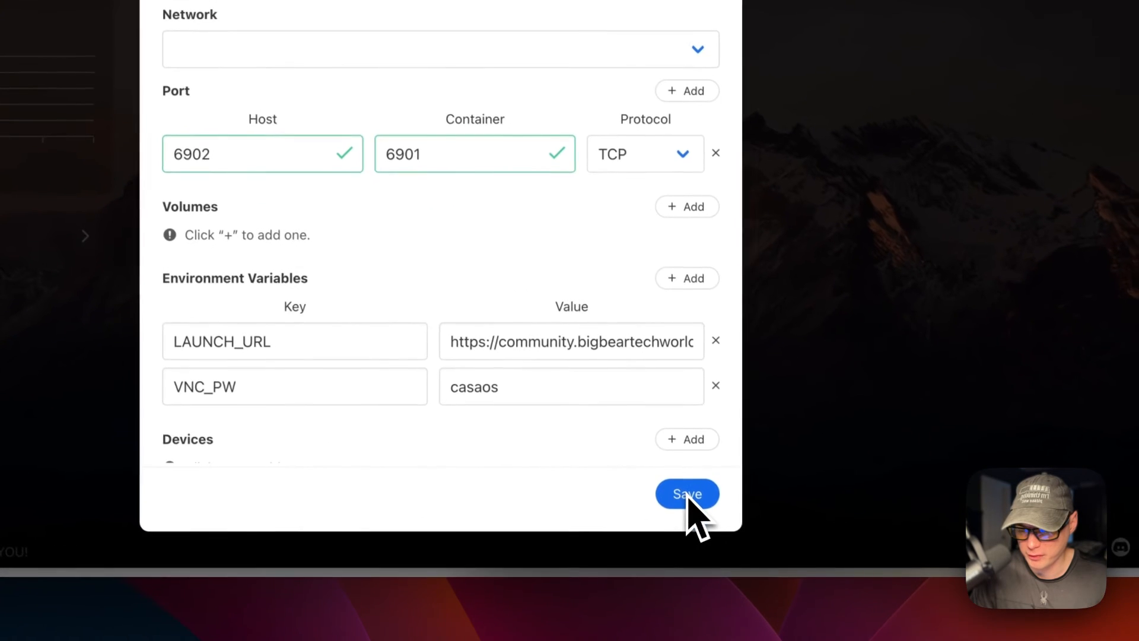
click(686, 494)
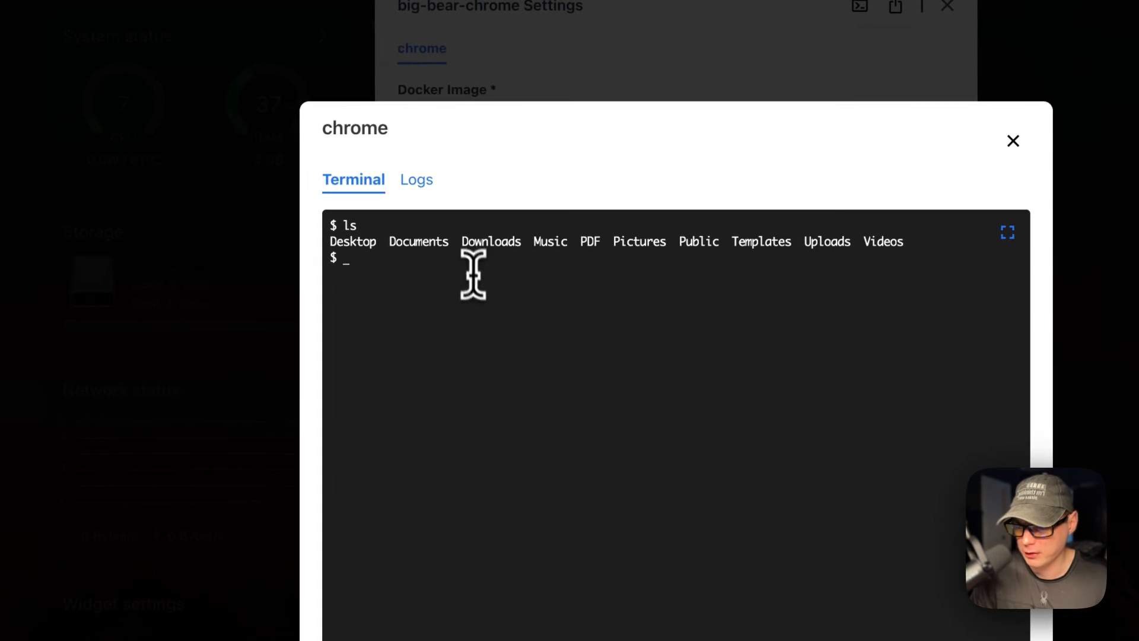
click(416, 179)
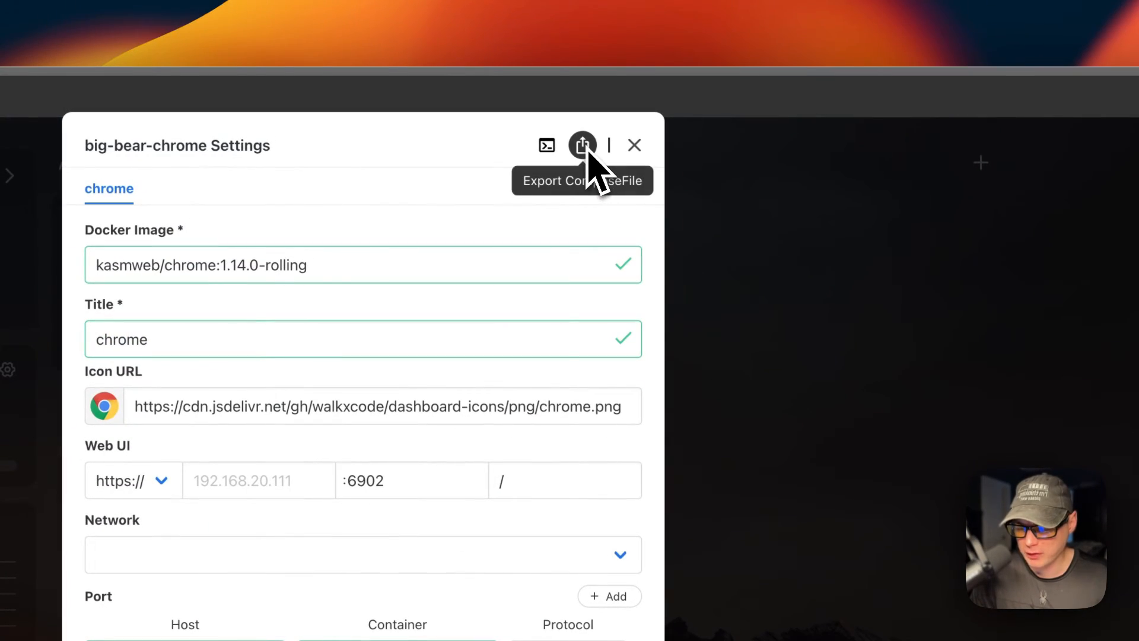
click(634, 146)
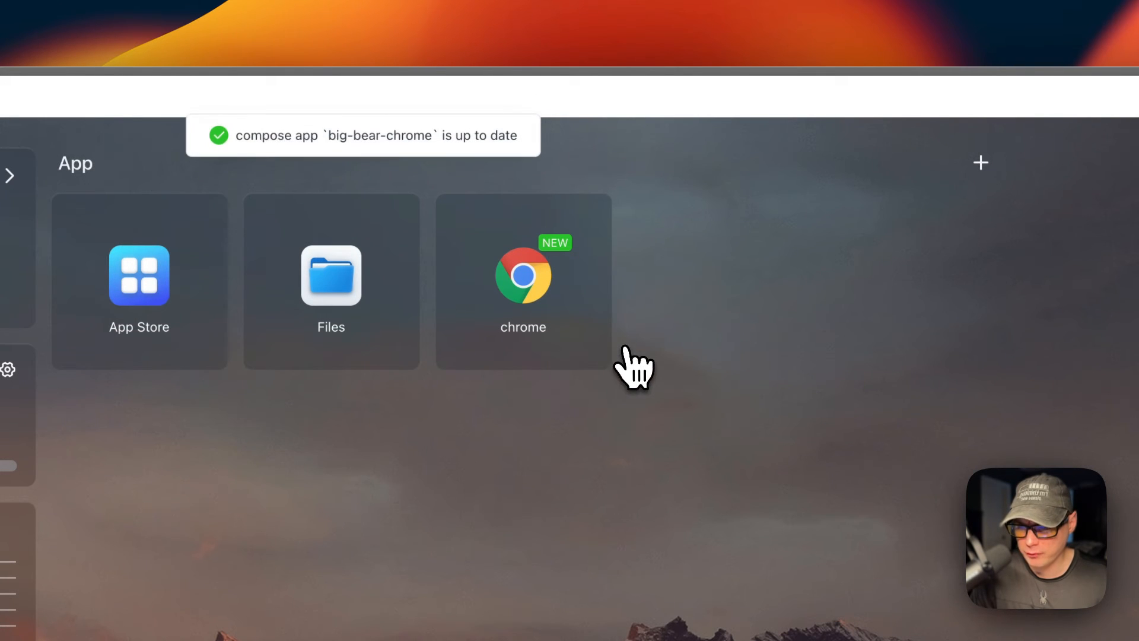
right_click(523, 283)
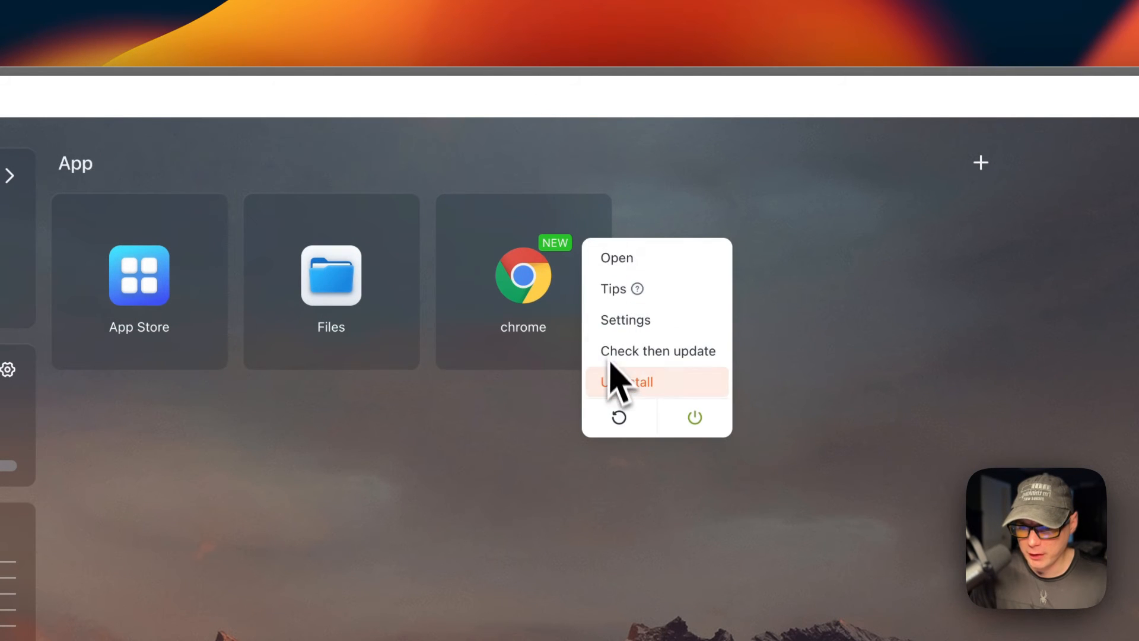
mouse_move(612, 272)
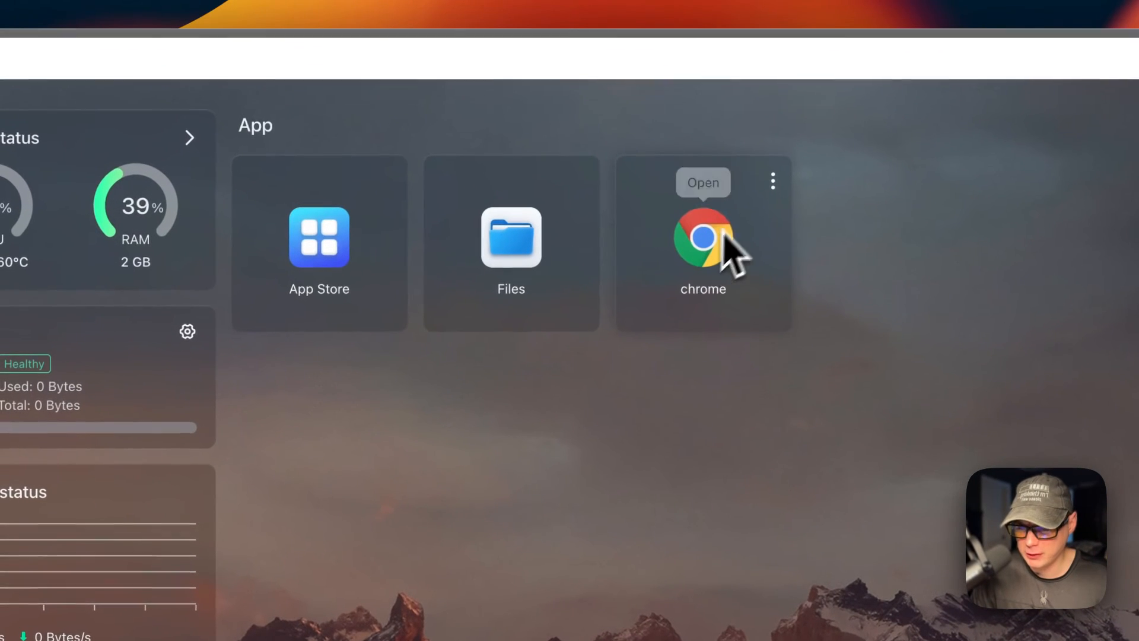
Launch Chrome from its tile menu and sign in as kasm_user.
click(772, 181)
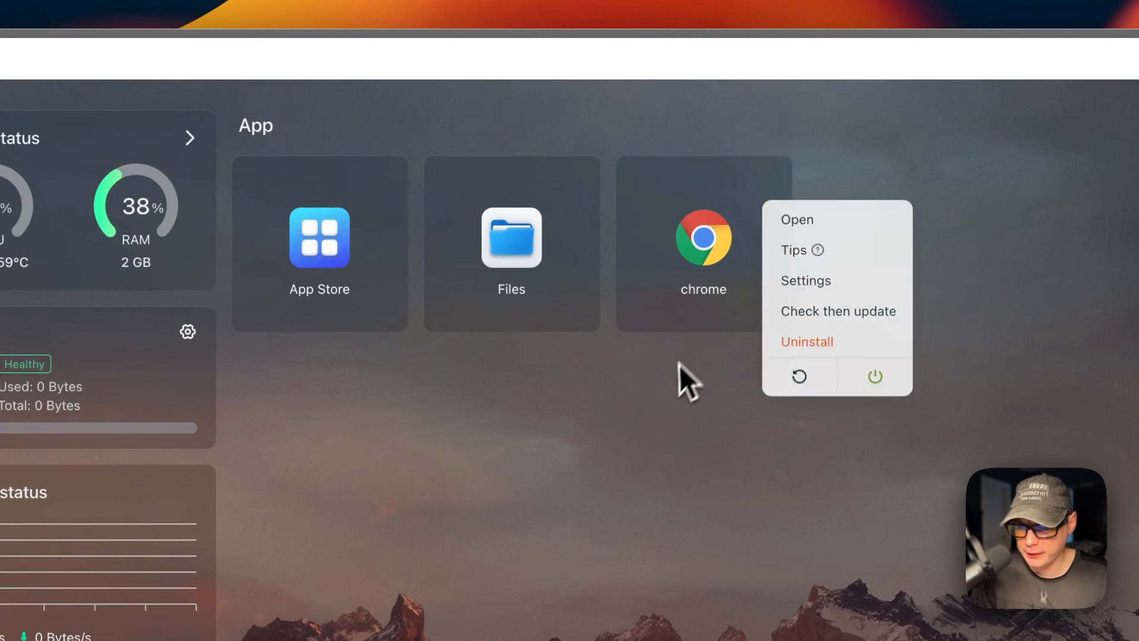
click(796, 219)
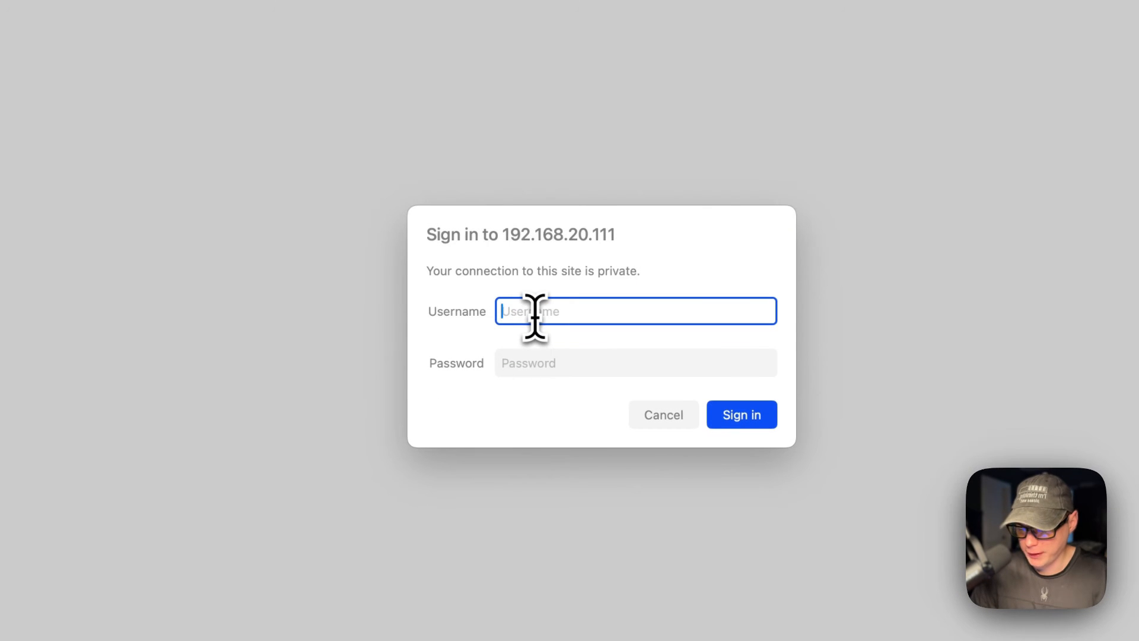
text(kasm-)
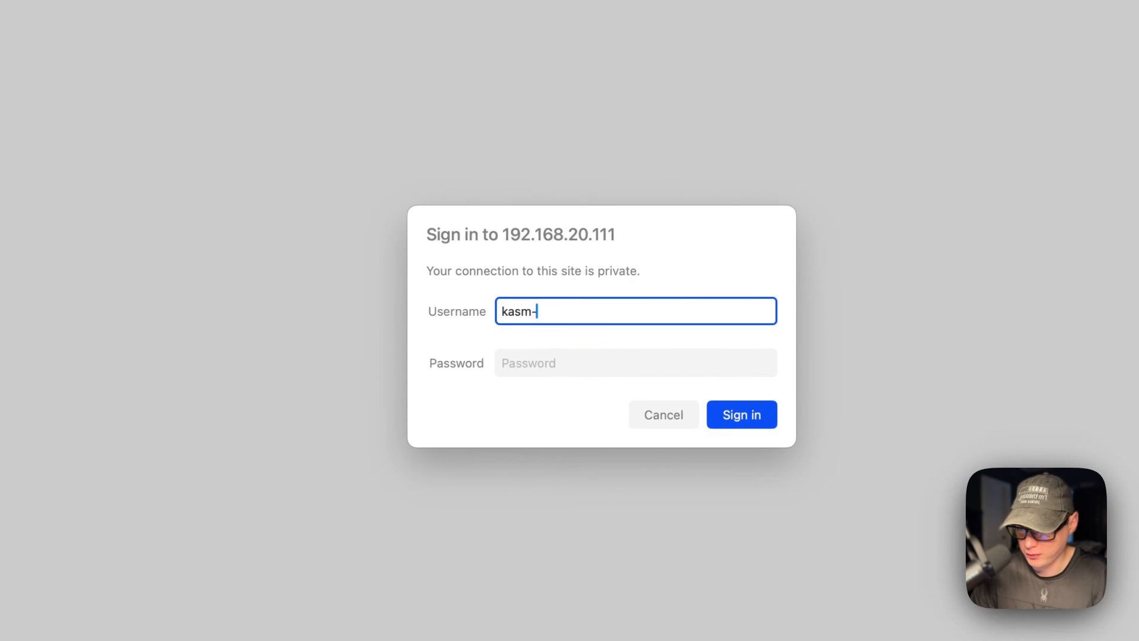
text(_user)
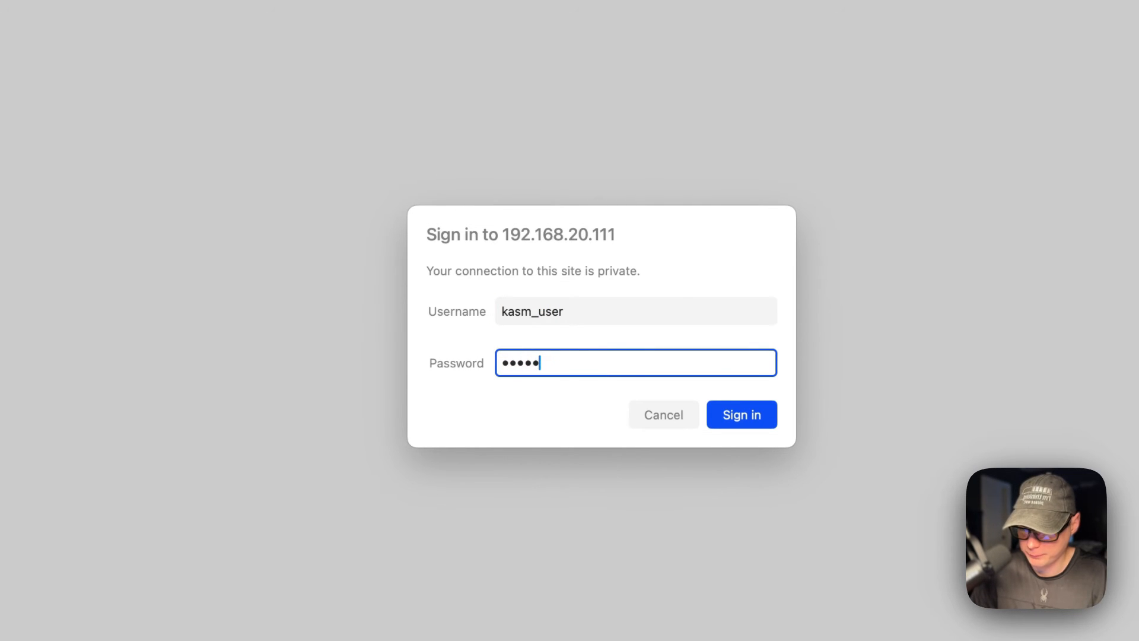
click(741, 414)
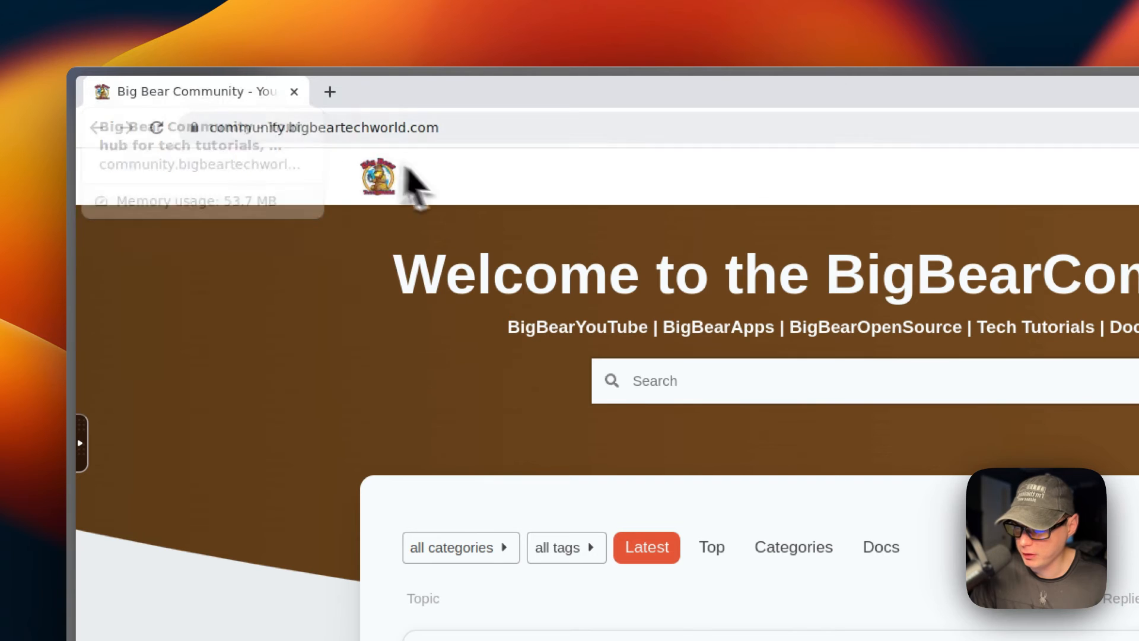
mouse_move(367, 211)
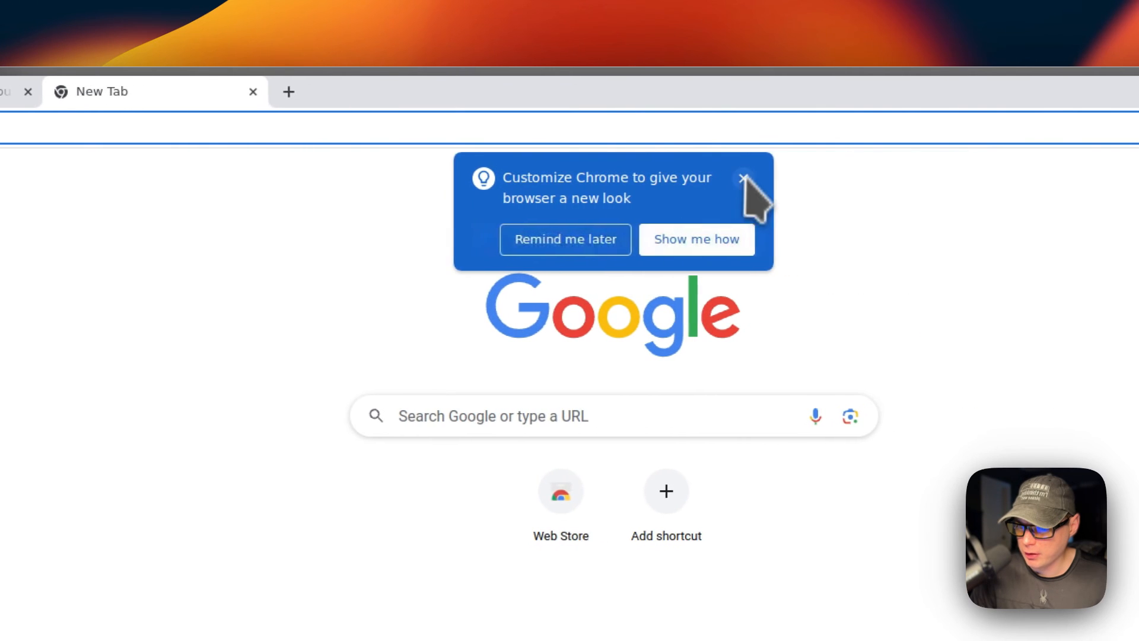
Load google in a new tab of the remote Chrome browser.
text(google.com)
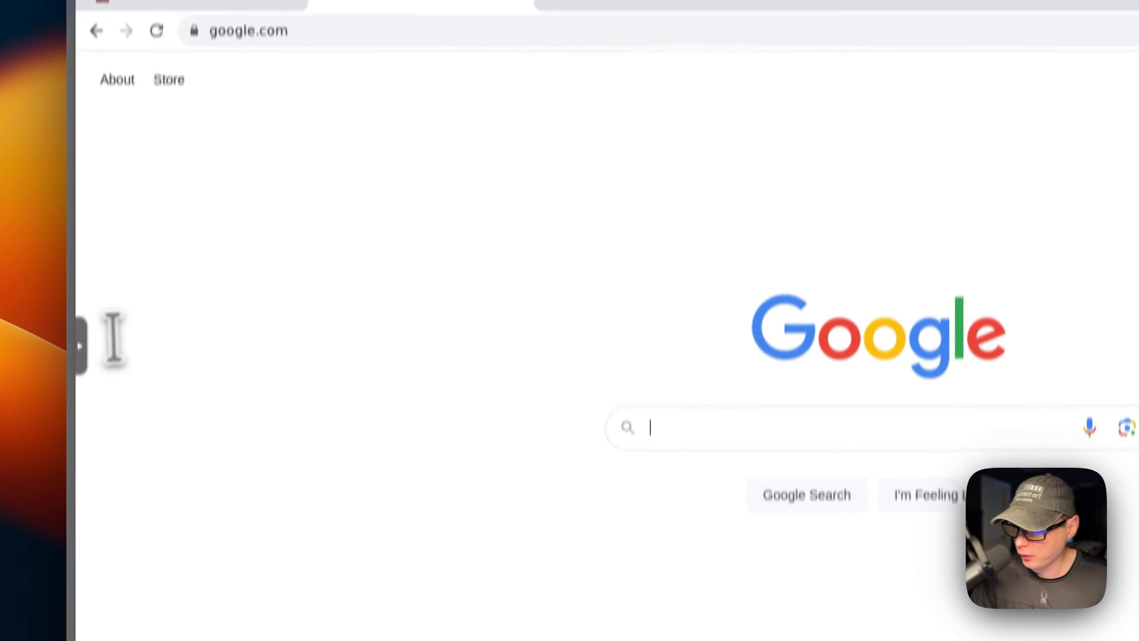
Disconnect and reconnect the KasmVNC session, then return to the Big Bear Community tab.
click(79, 345)
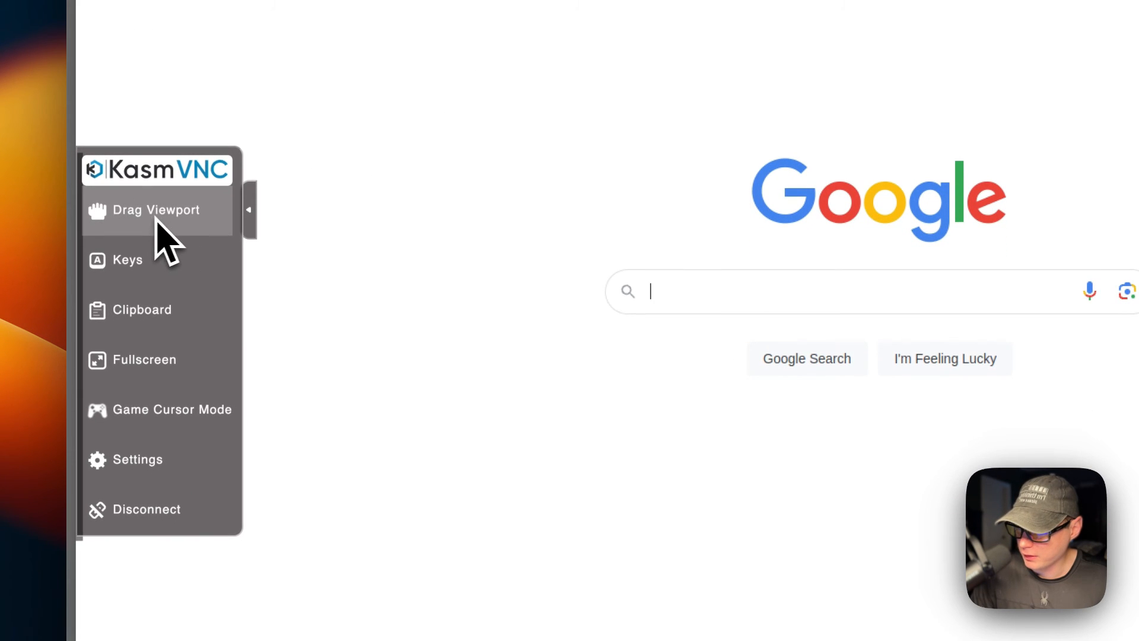
mouse_move(149, 309)
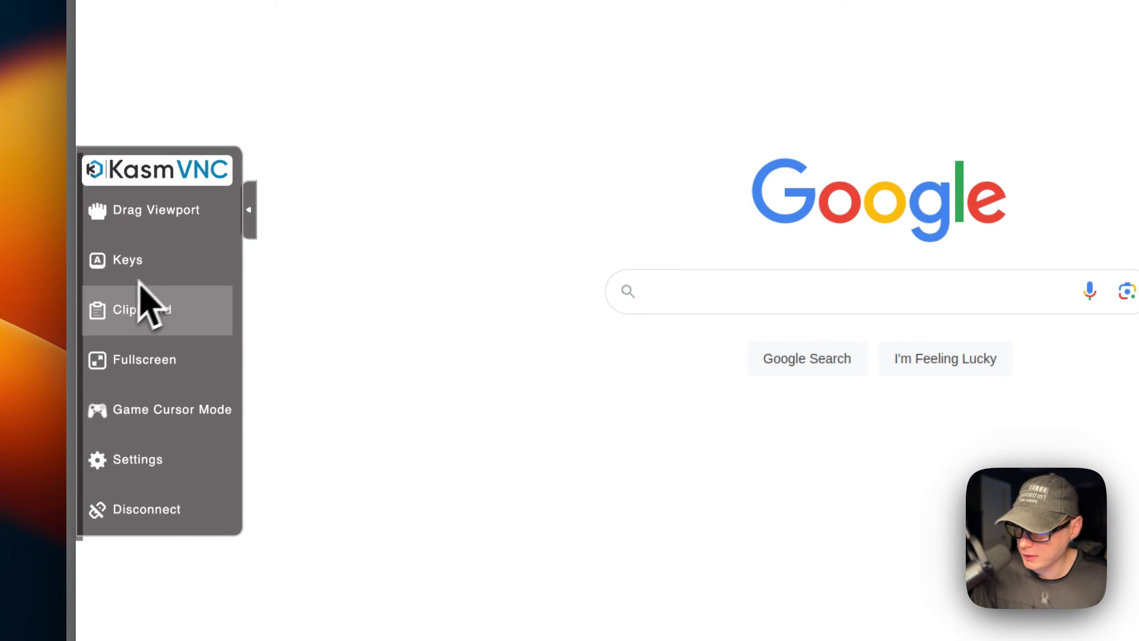
mouse_move(174, 425)
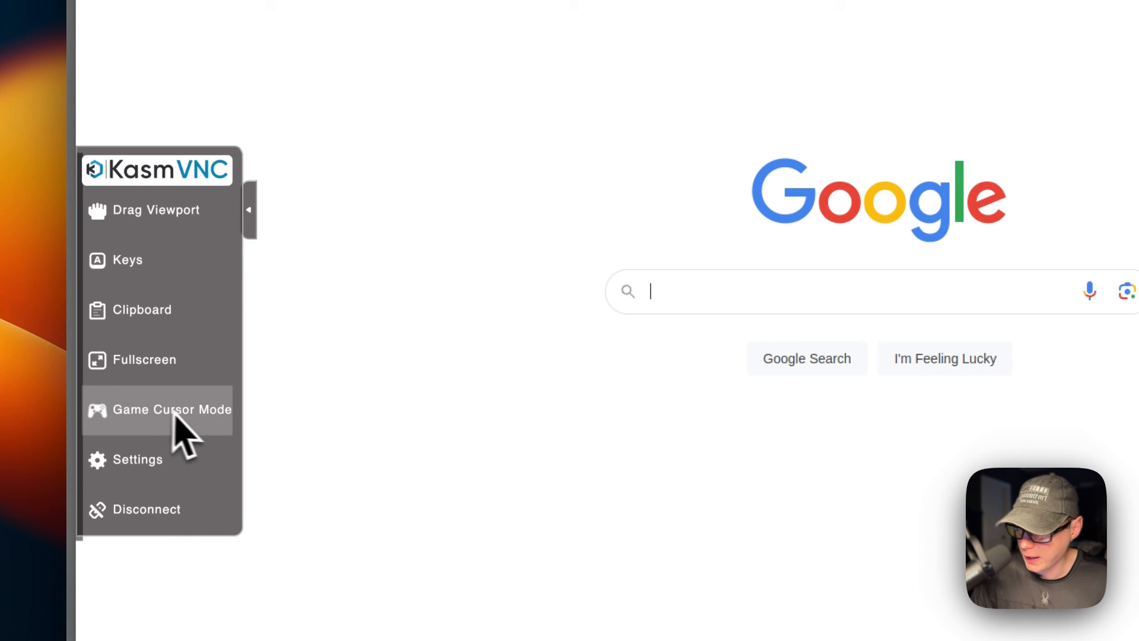
click(137, 459)
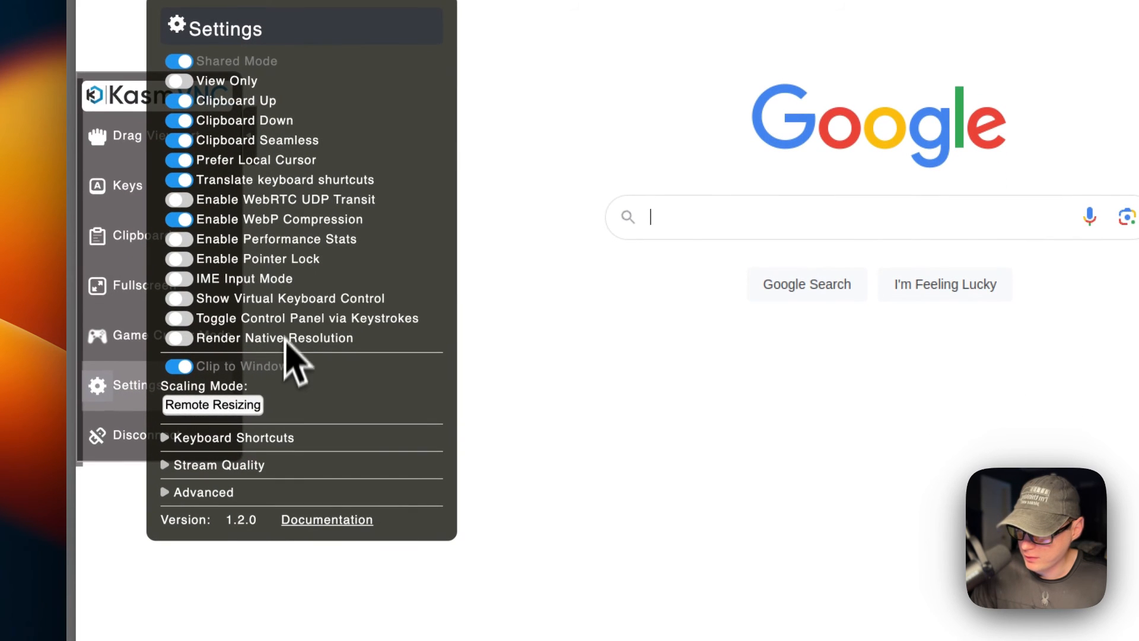
click(233, 436)
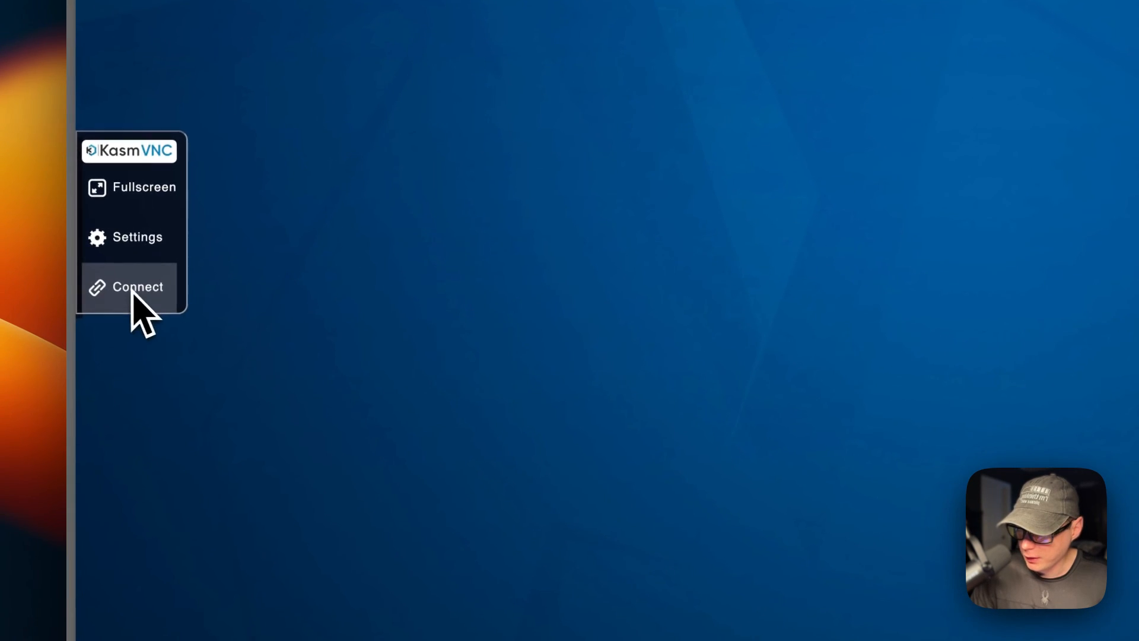
click(137, 285)
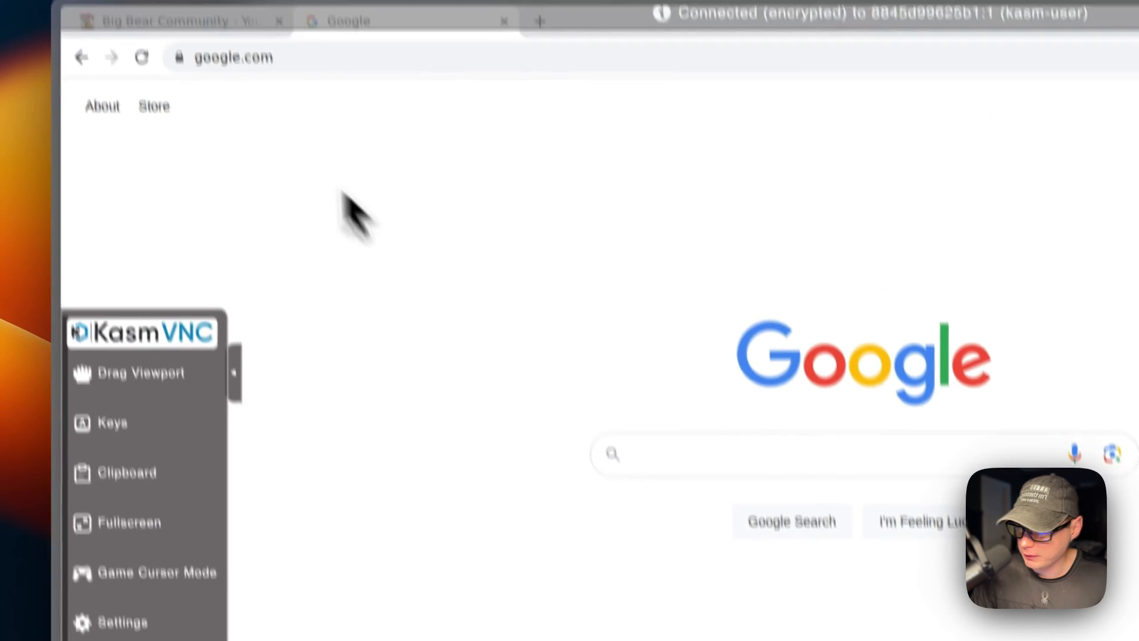
click(175, 20)
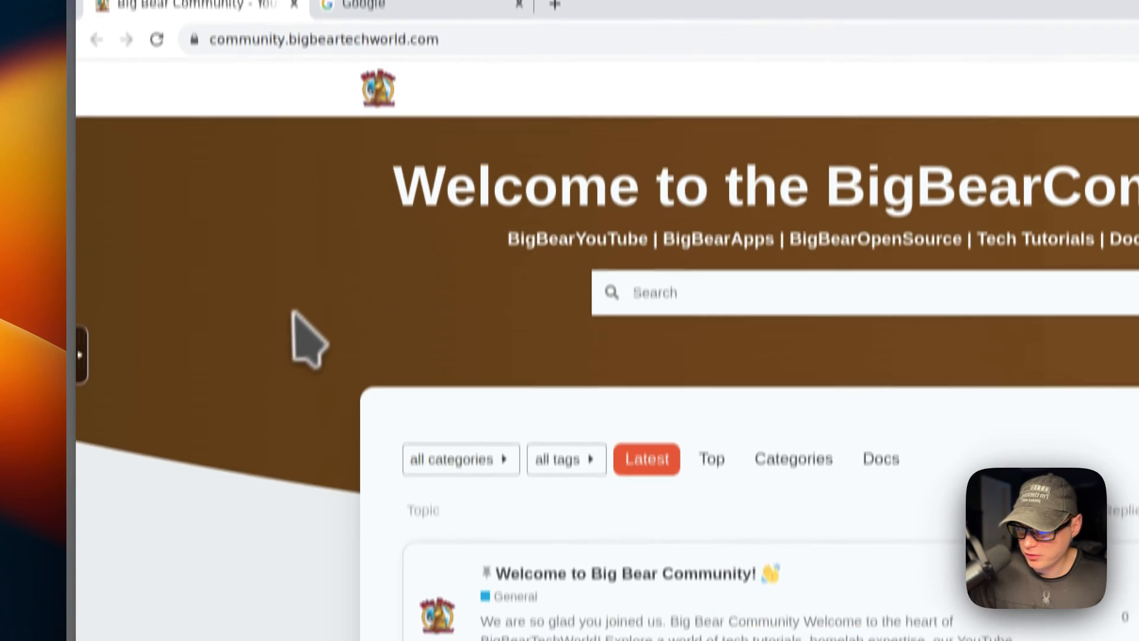